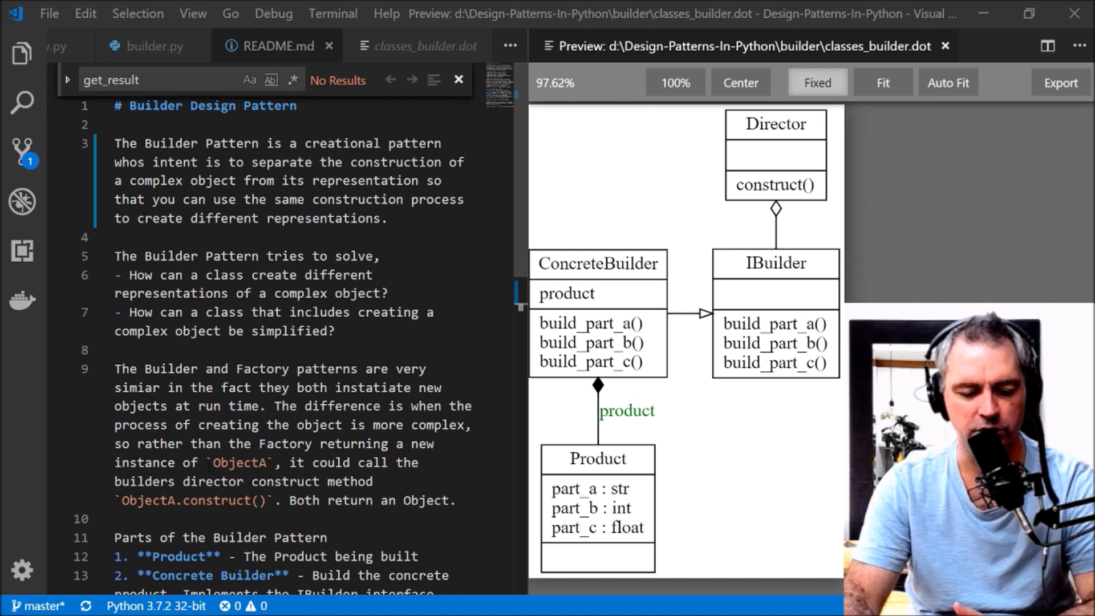
Step: Scroll through the house_builder diagram, picking out ObjectA in the explanation
double_click(239, 462)
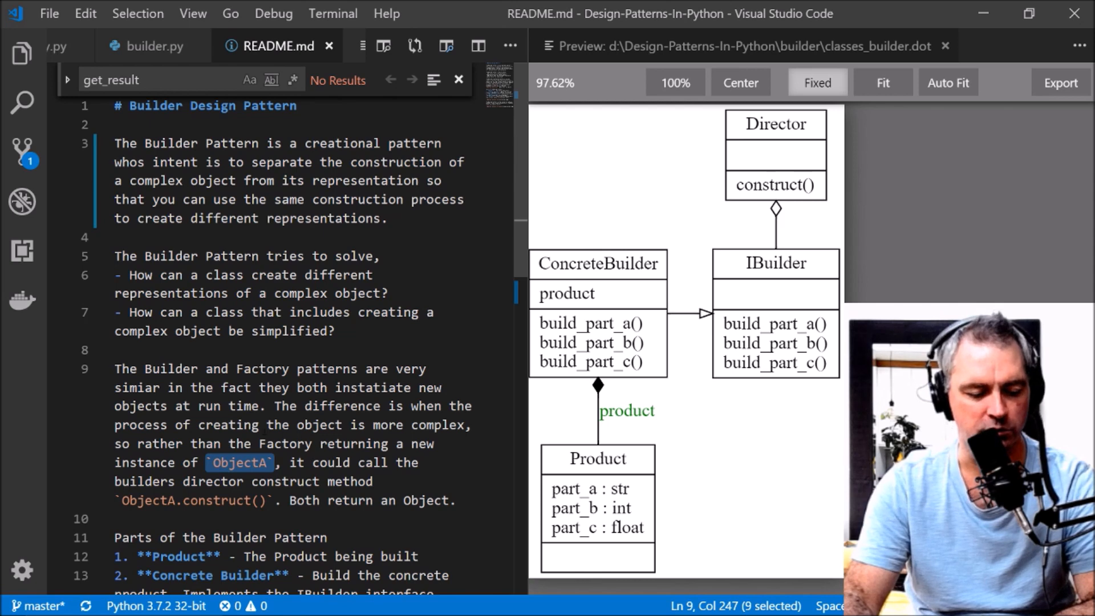
scroll(down, 3)
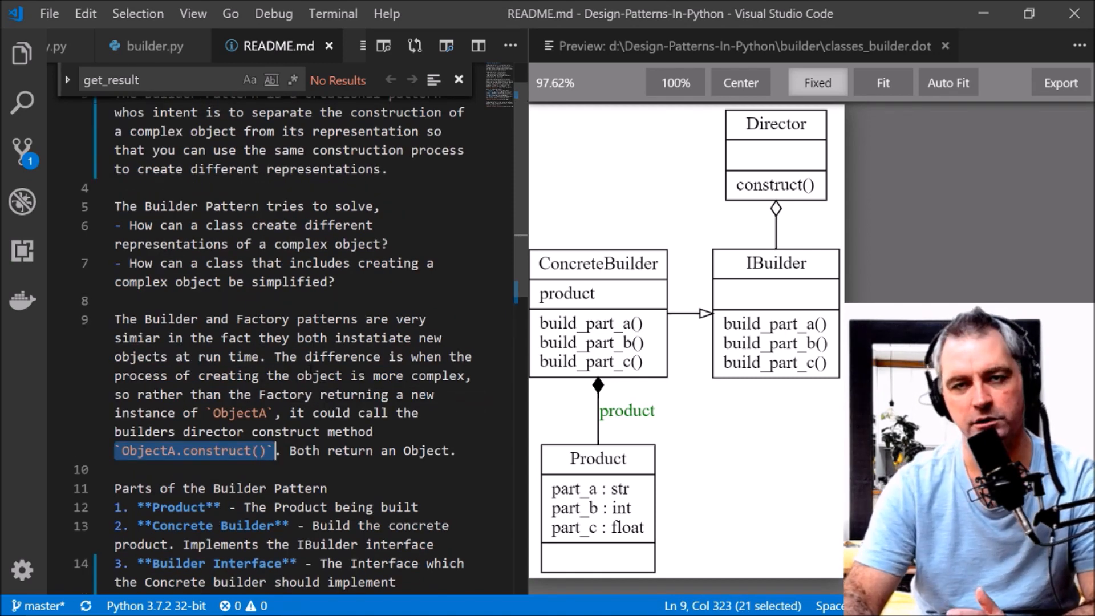
scroll(up, 3)
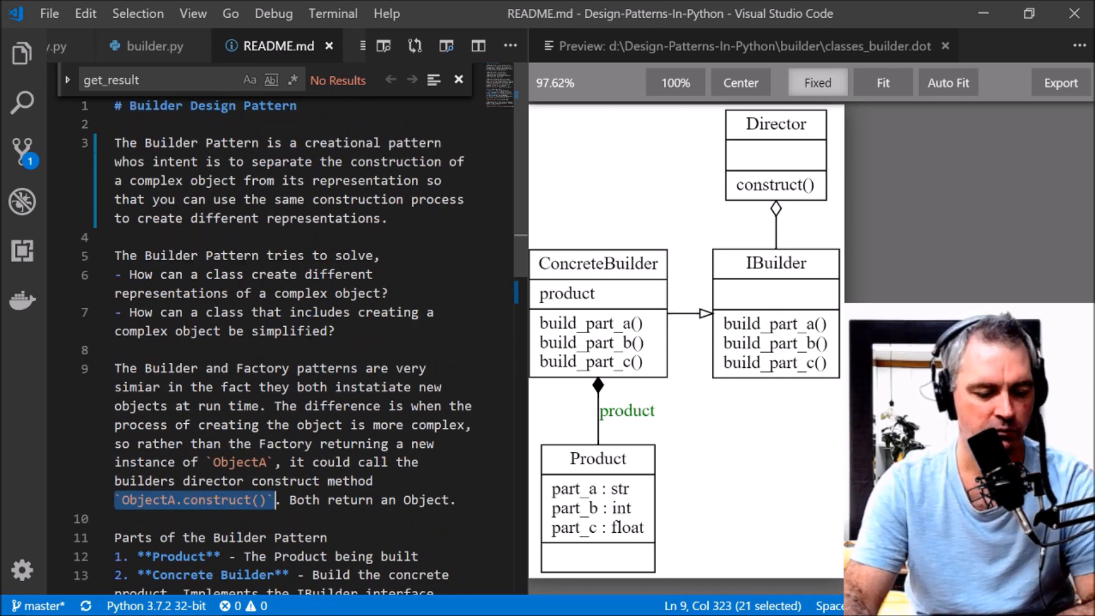
scroll(down, 3)
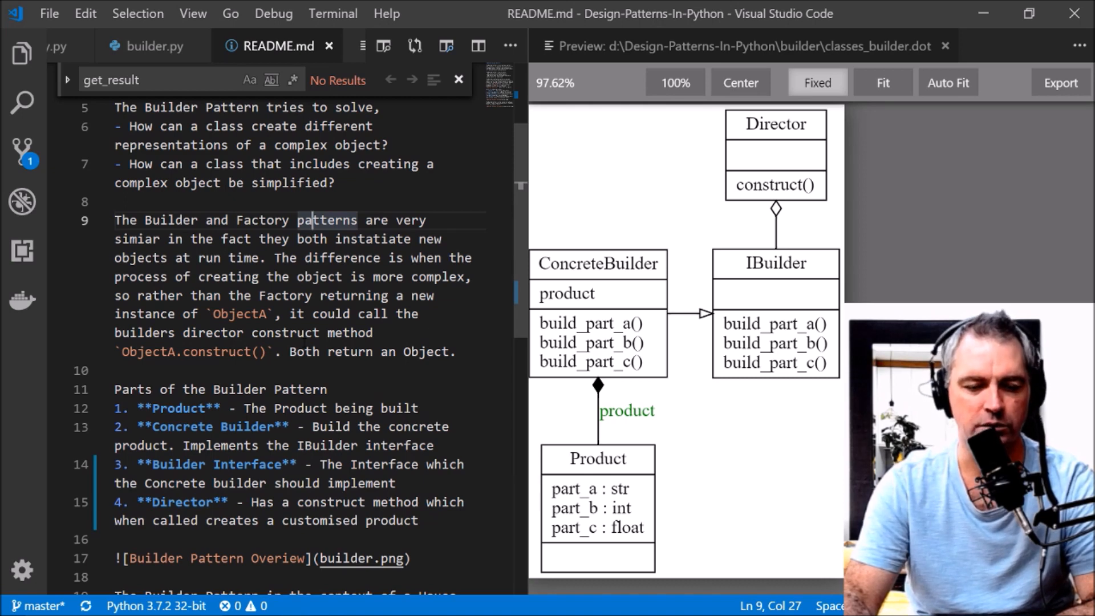
mouse_move(732, 228)
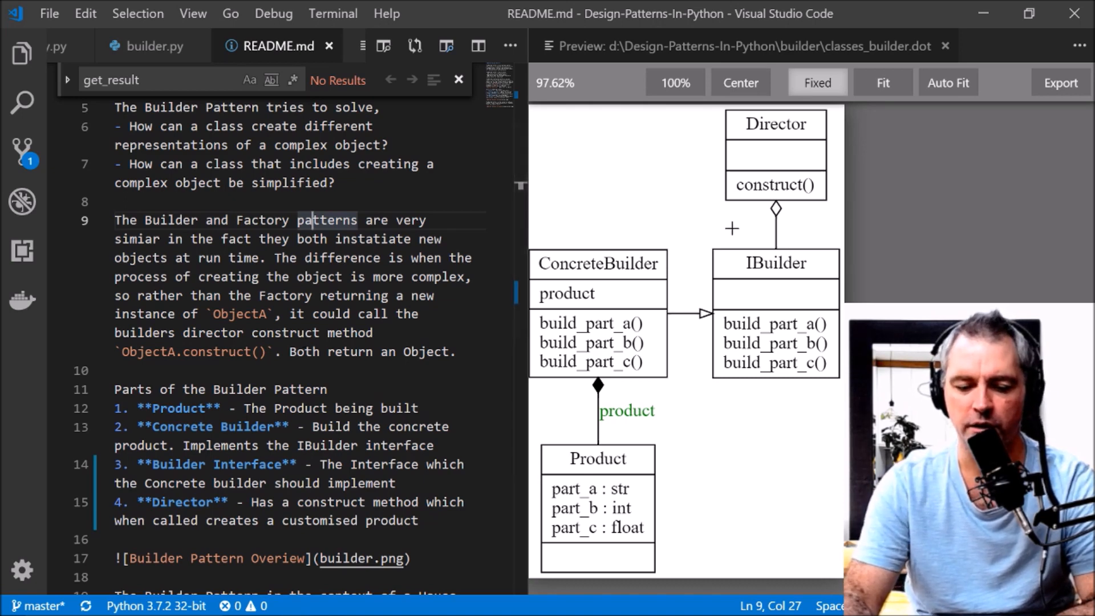
mouse_move(724, 202)
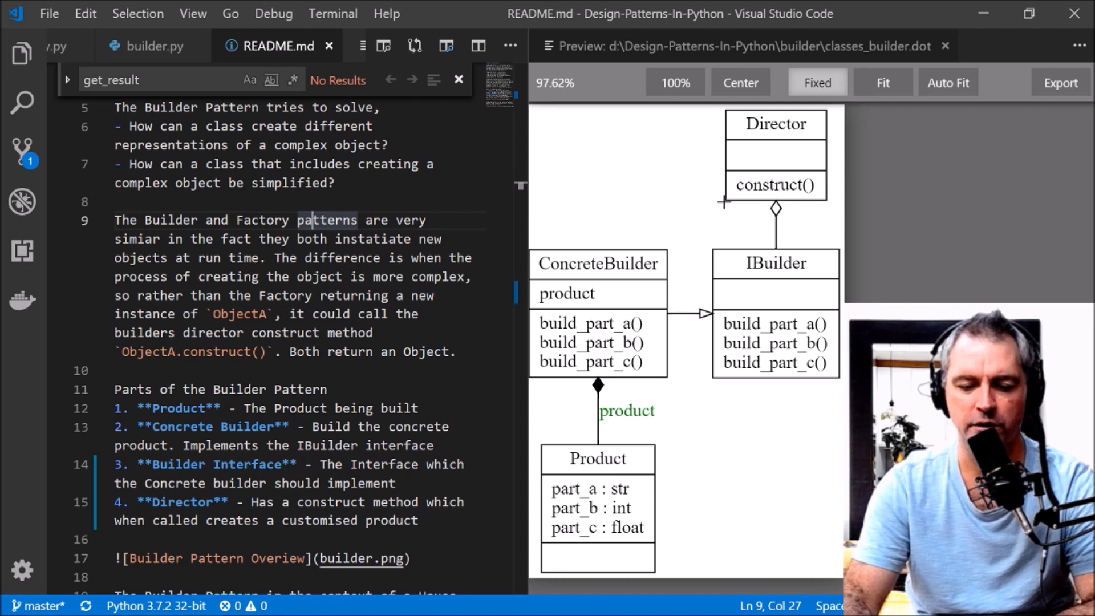
mouse_move(789, 136)
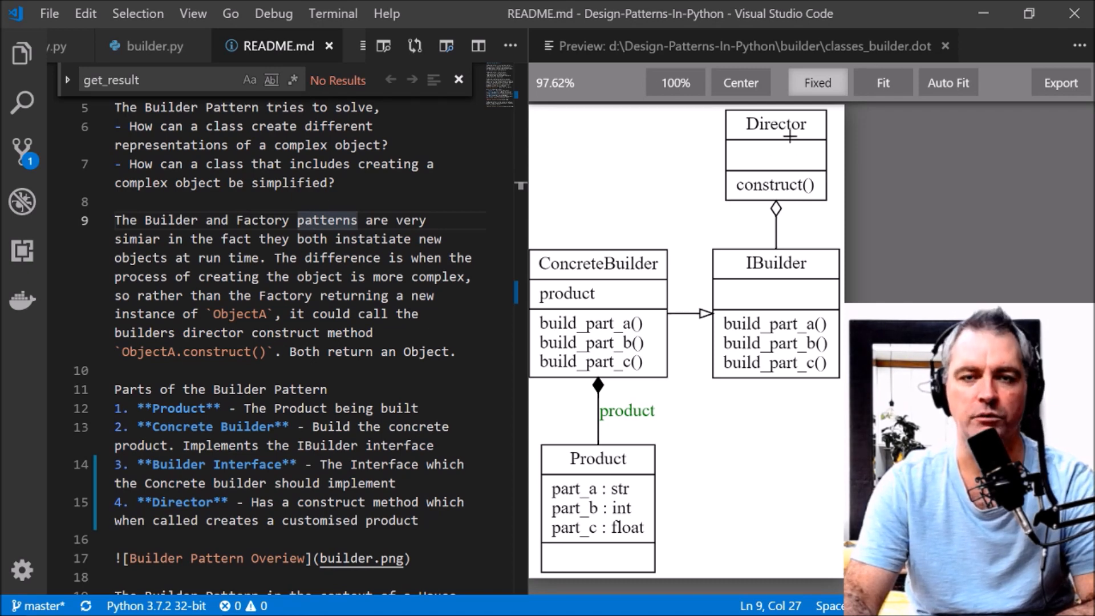
mouse_move(762, 267)
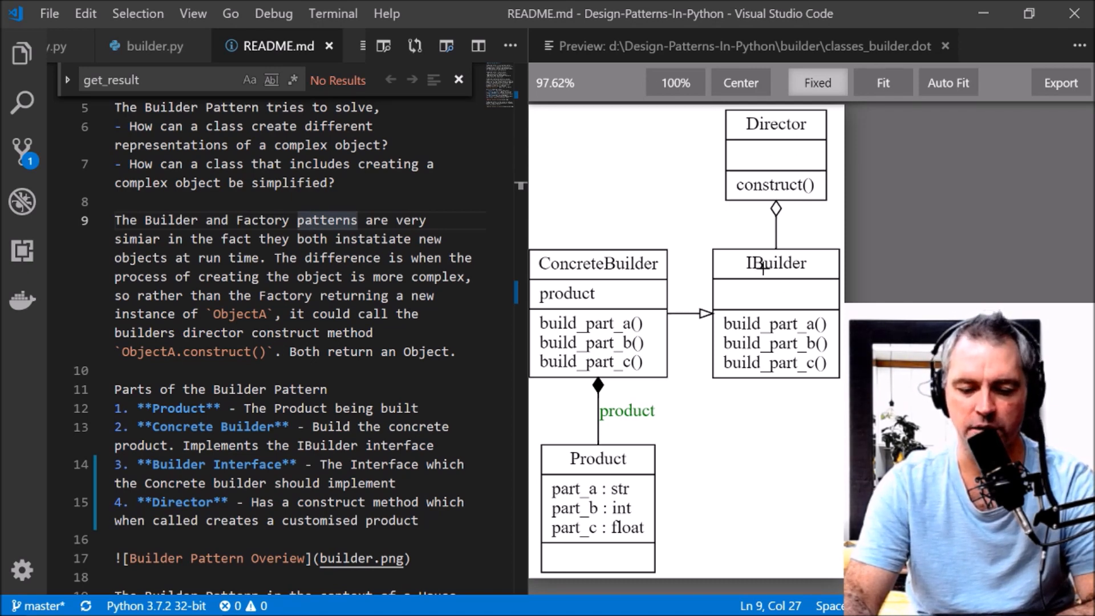
mouse_move(606, 264)
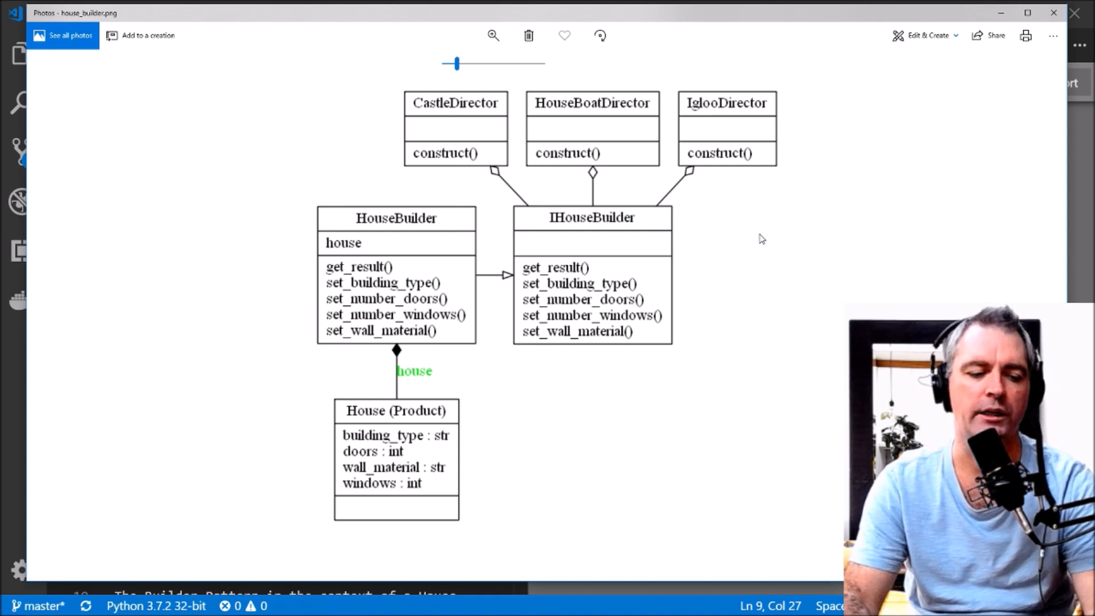
mouse_move(735, 203)
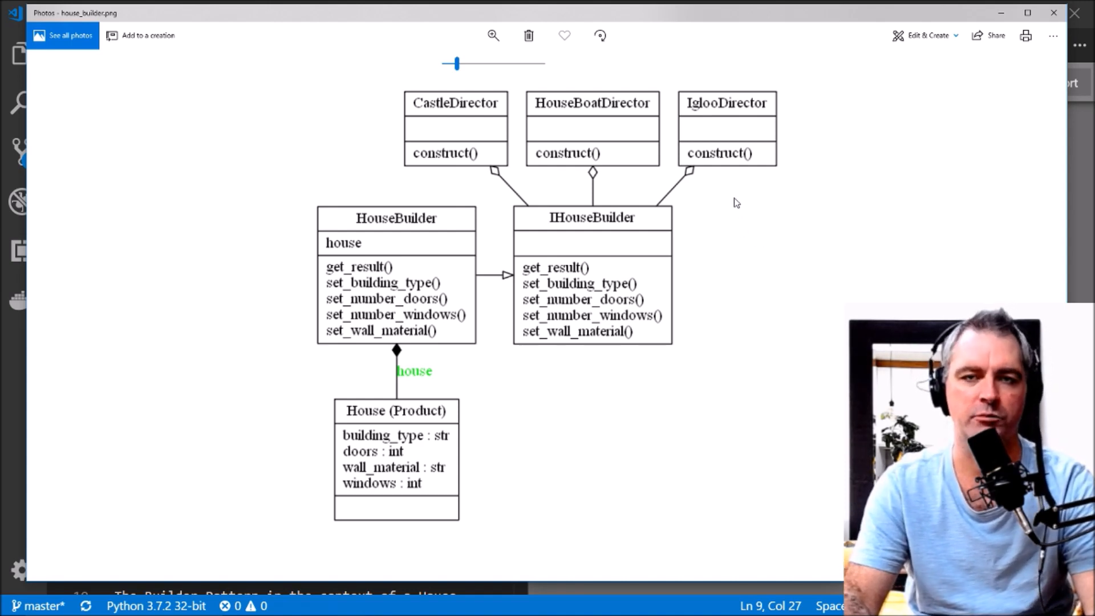
mouse_move(381, 432)
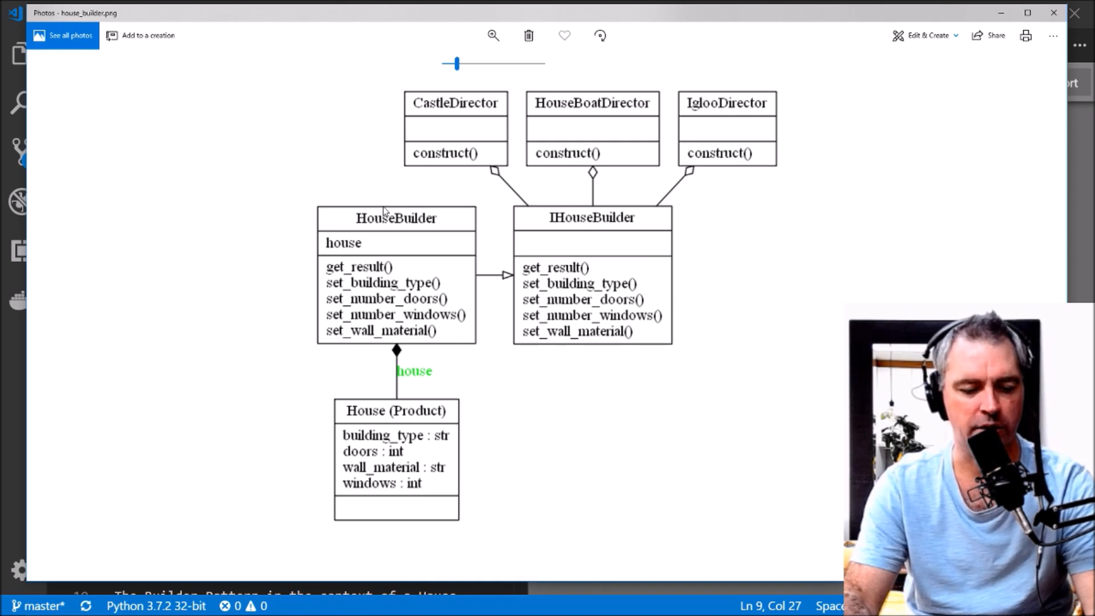
mouse_move(367, 218)
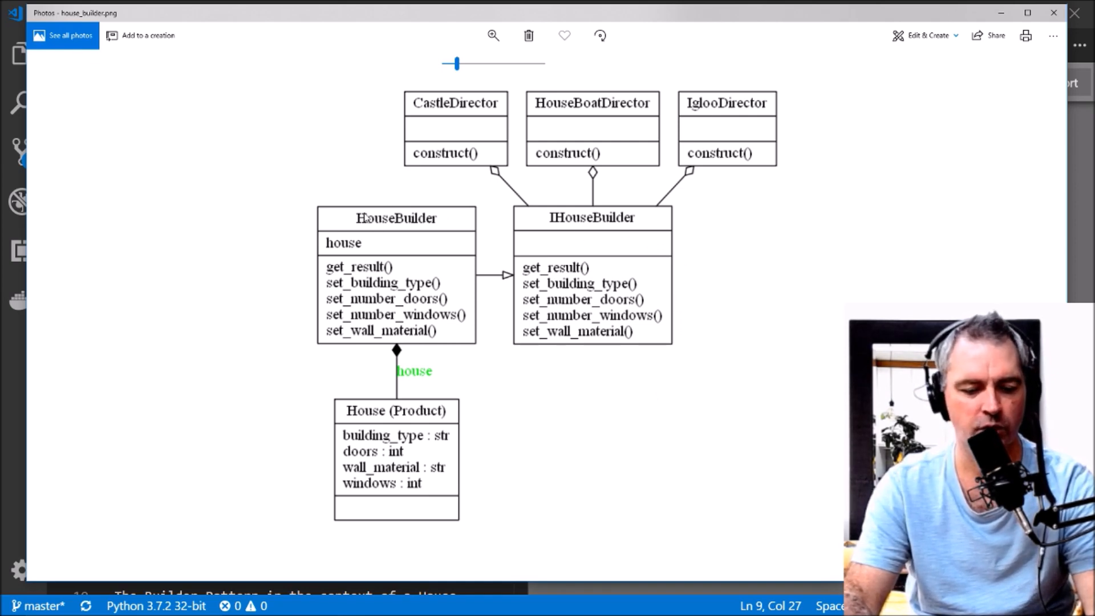
mouse_move(599, 224)
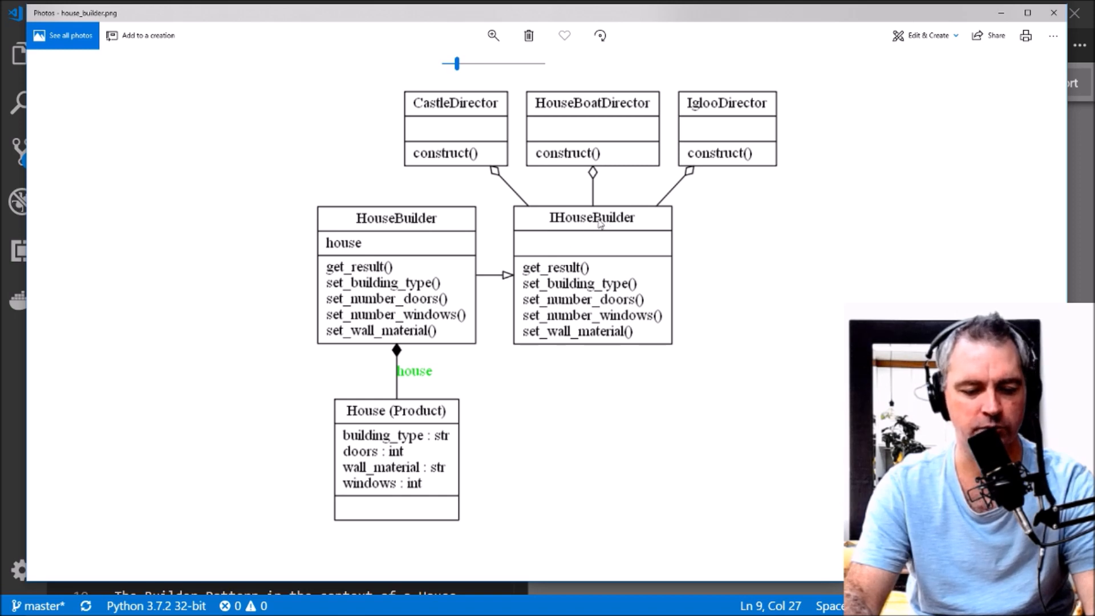
mouse_move(398, 222)
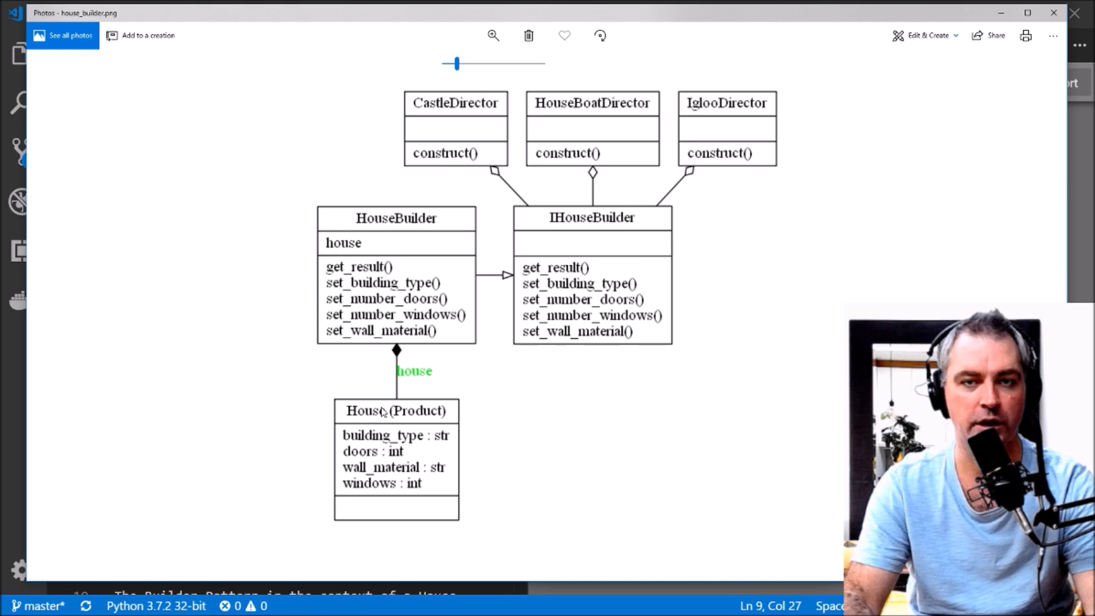
mouse_move(445, 116)
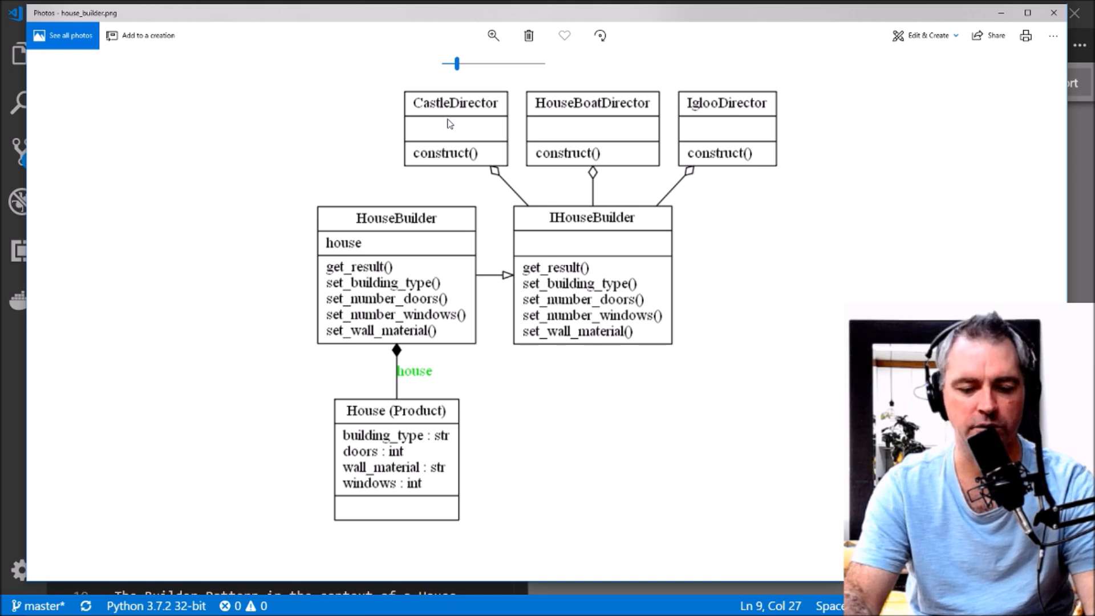
mouse_move(697, 134)
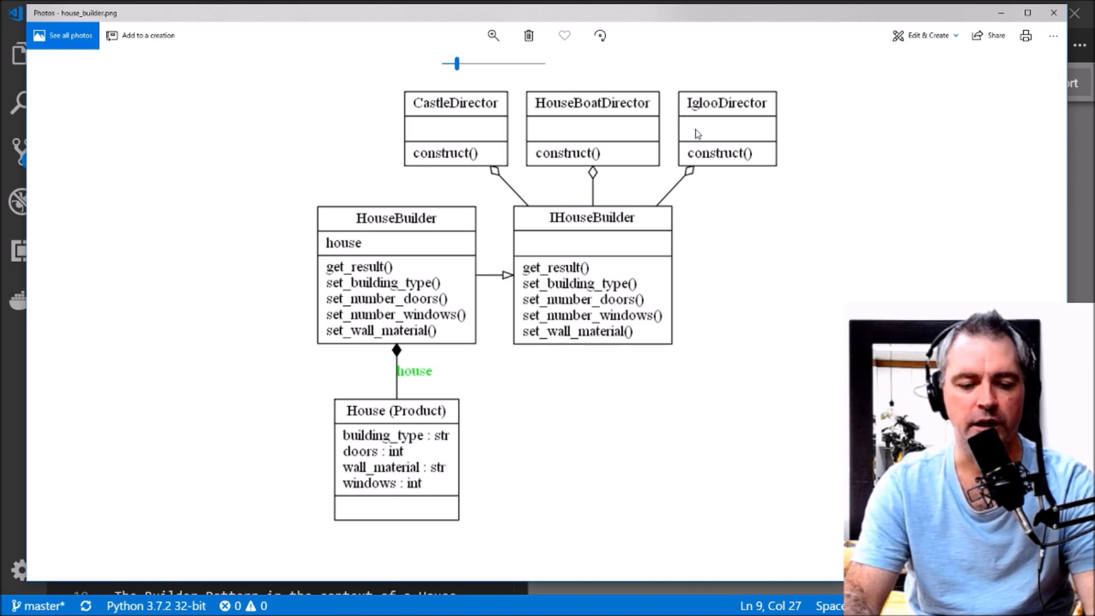
mouse_move(423, 113)
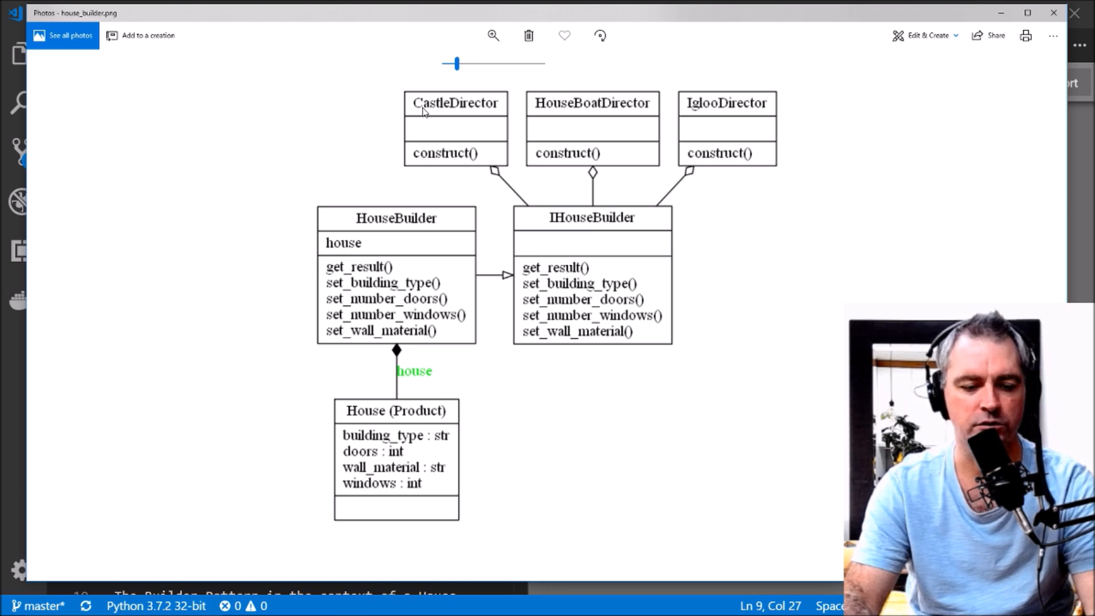
mouse_move(616, 128)
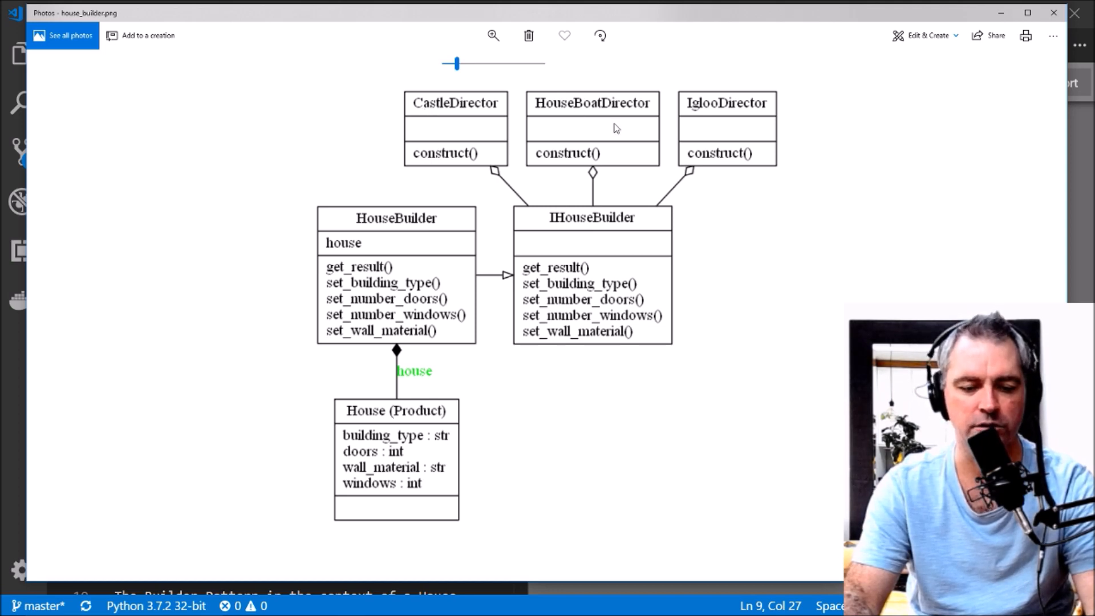
mouse_move(709, 108)
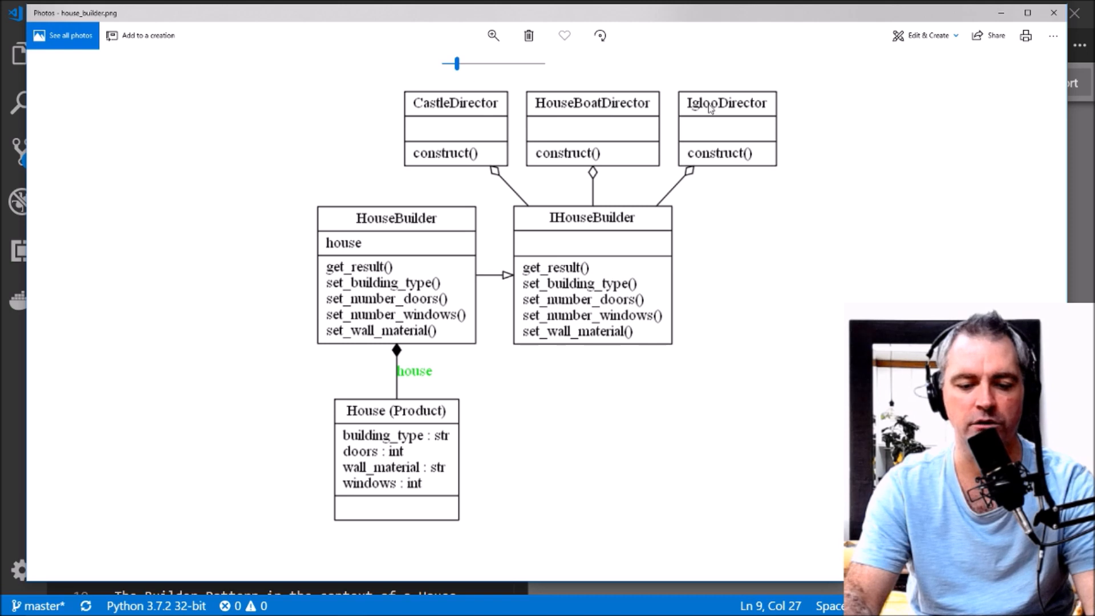
mouse_move(671, 98)
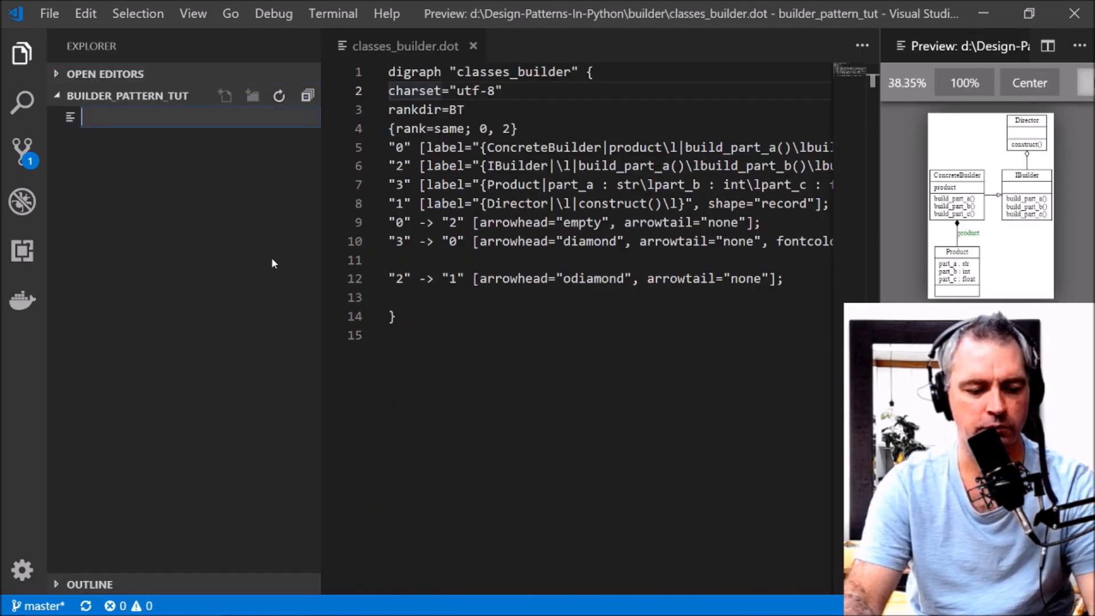
Step: Name the file builder.py and add 'from abc import ABCMeta, abstractstaticmethod'
text(builder.py)
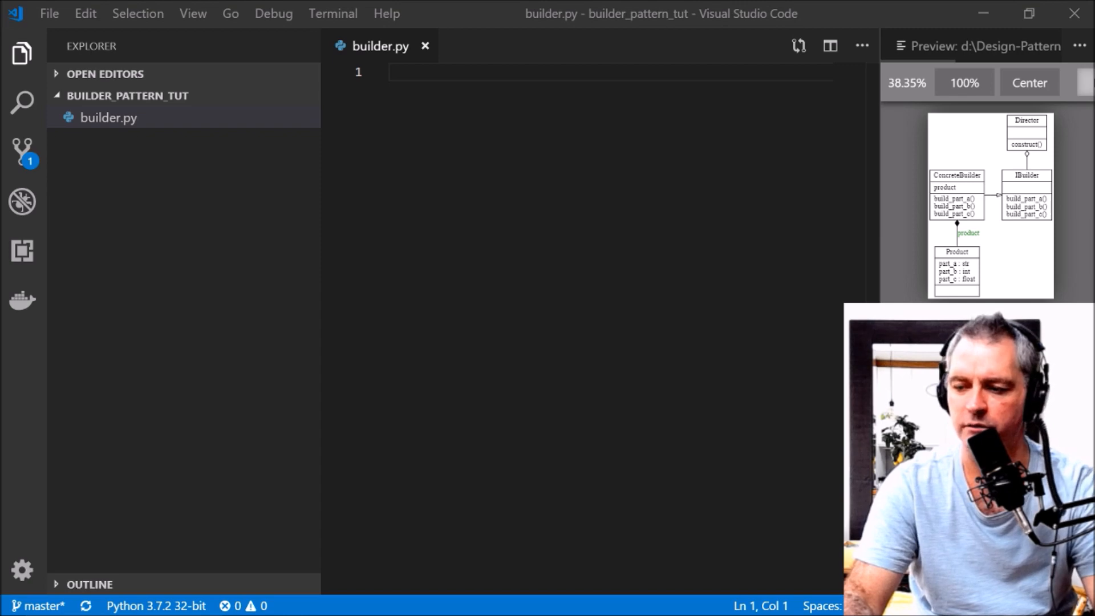
text(from abc import ABCMeta, abstractstaticmethod)
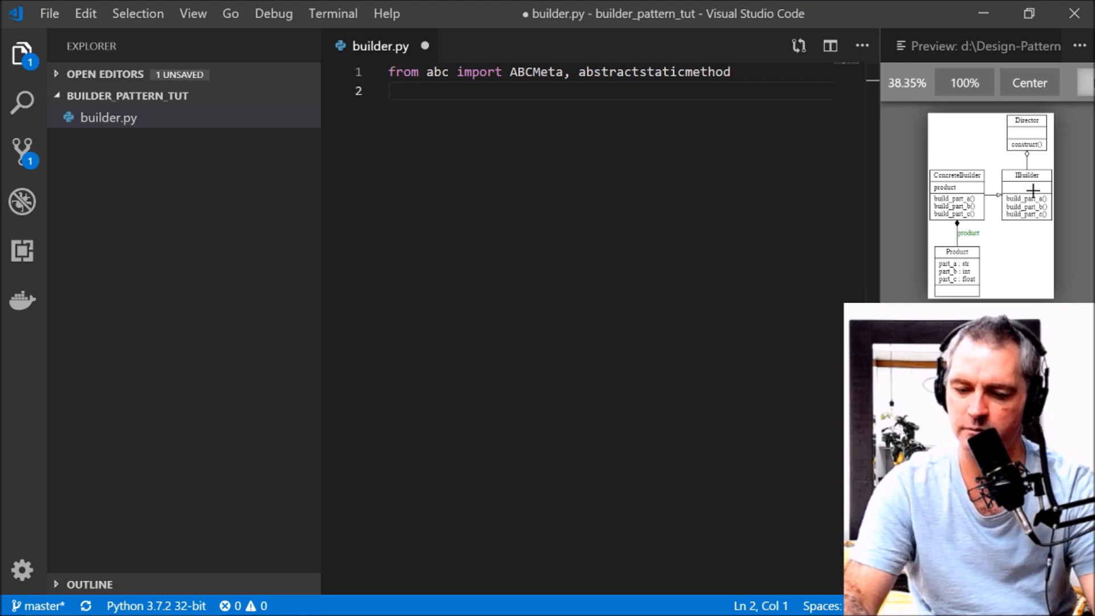
mouse_move(1073, 208)
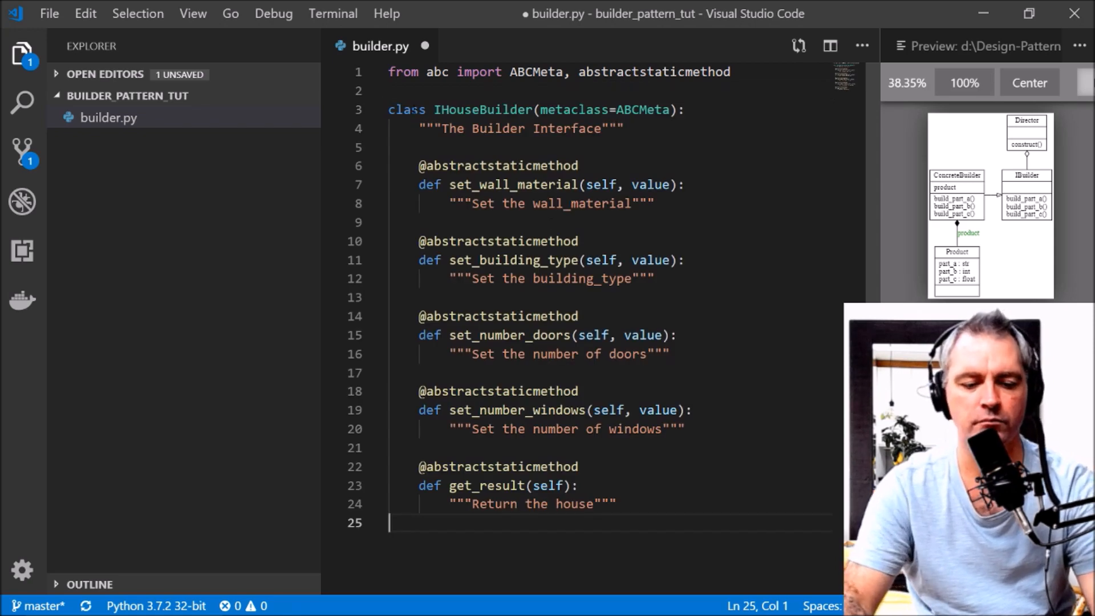
Step: Select the IHouseBuilder class and edit its docstring to 'The IBuilder Interface'
double_click(482, 110)
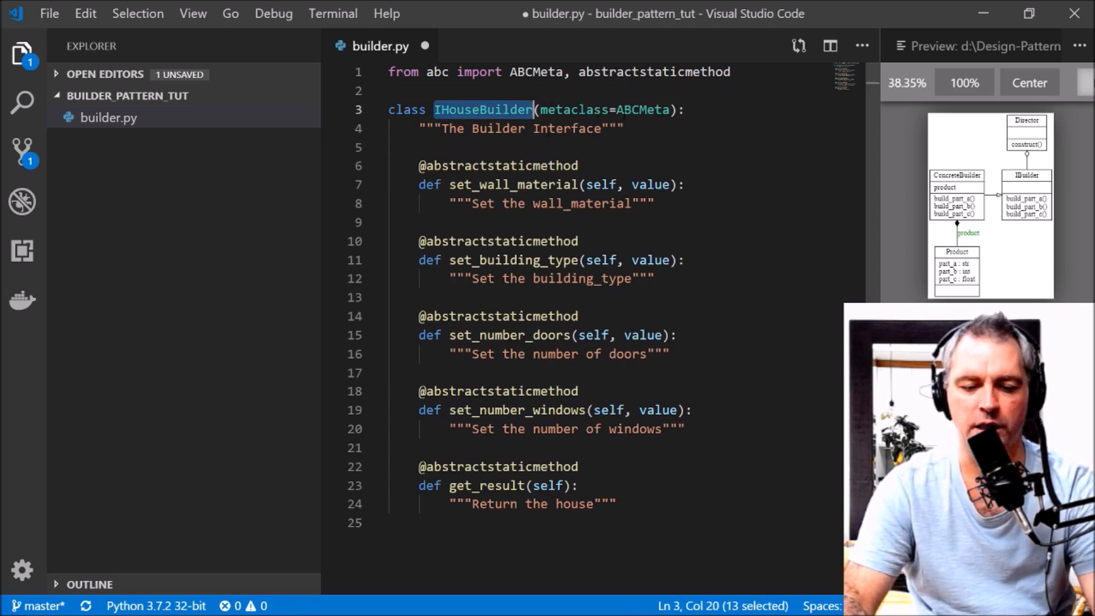
click(419, 147)
text(I)
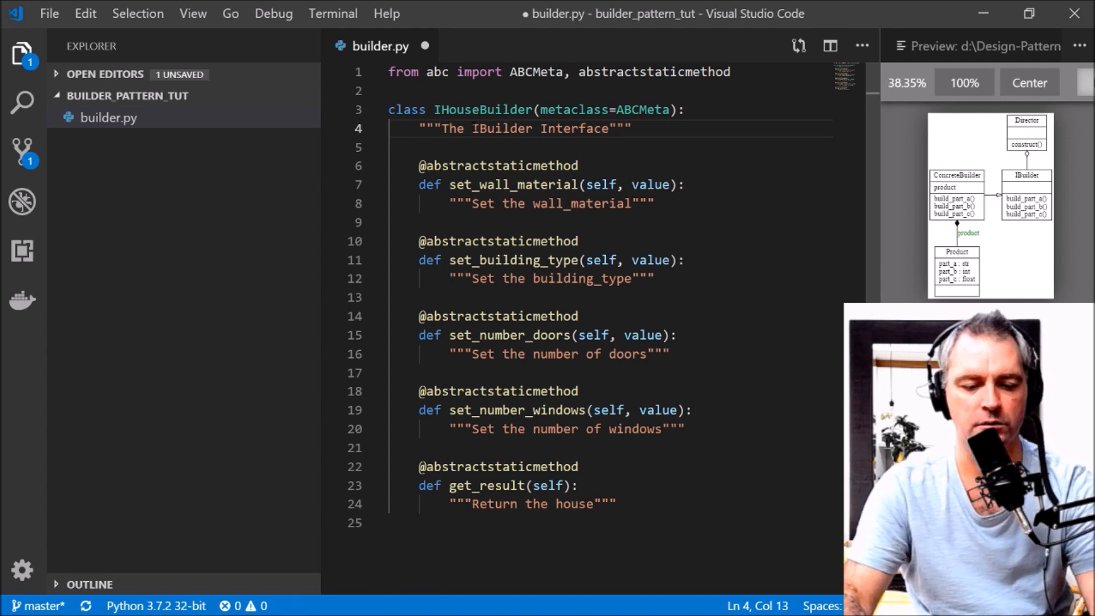
mouse_move(498, 165)
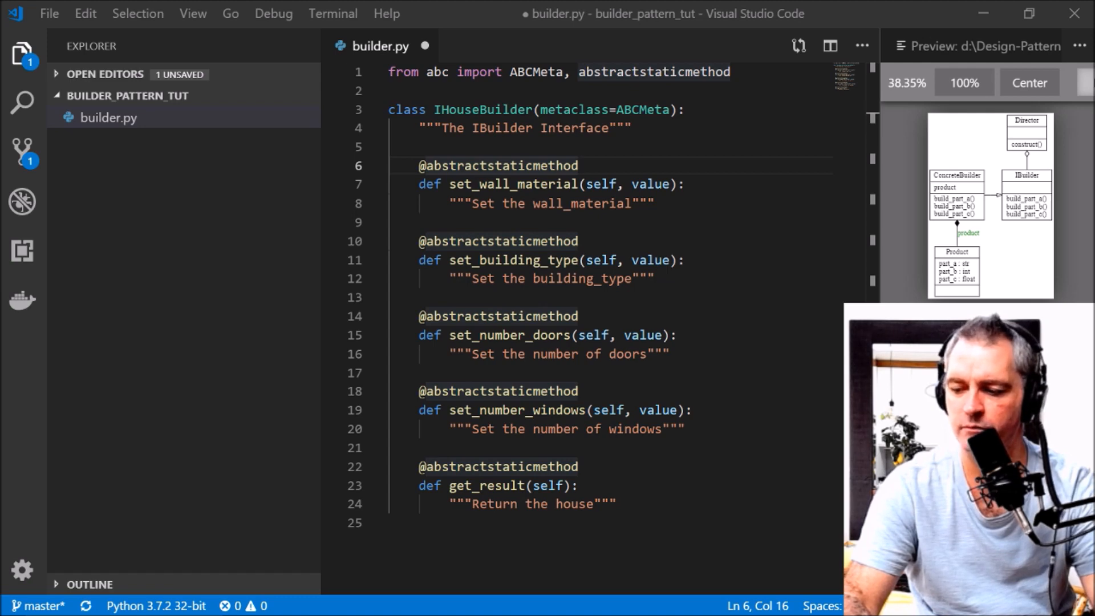
scroll(down, 3)
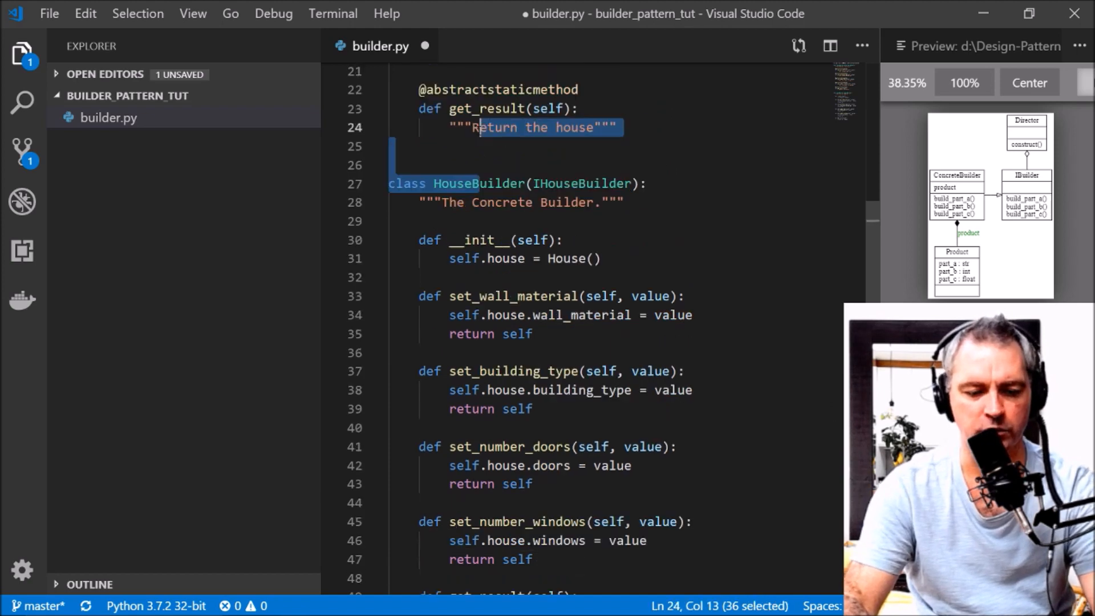
double_click(580, 184)
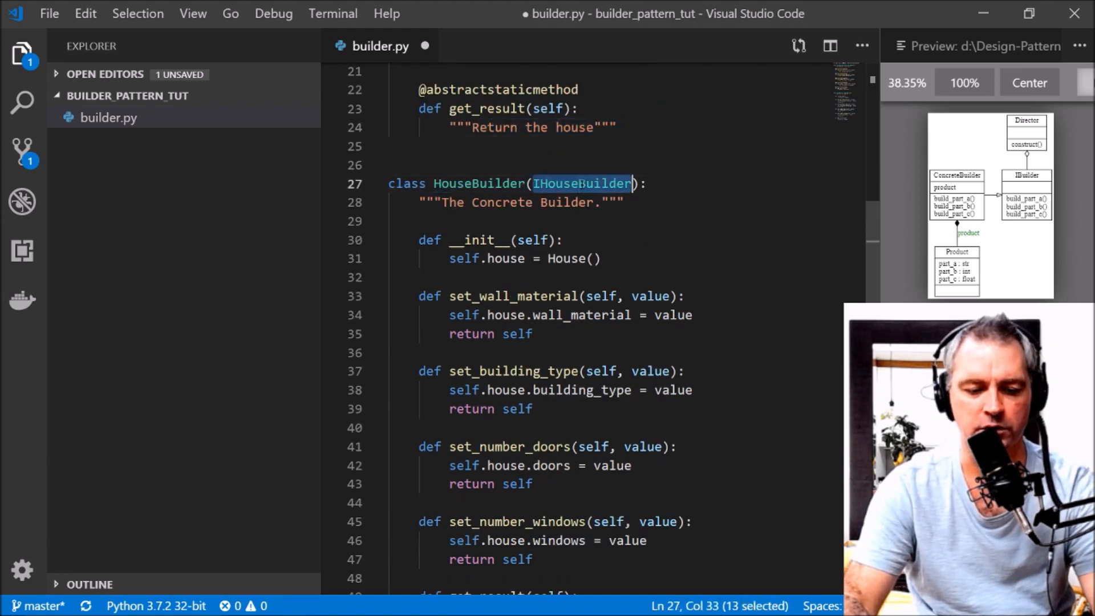
scroll(up, 3)
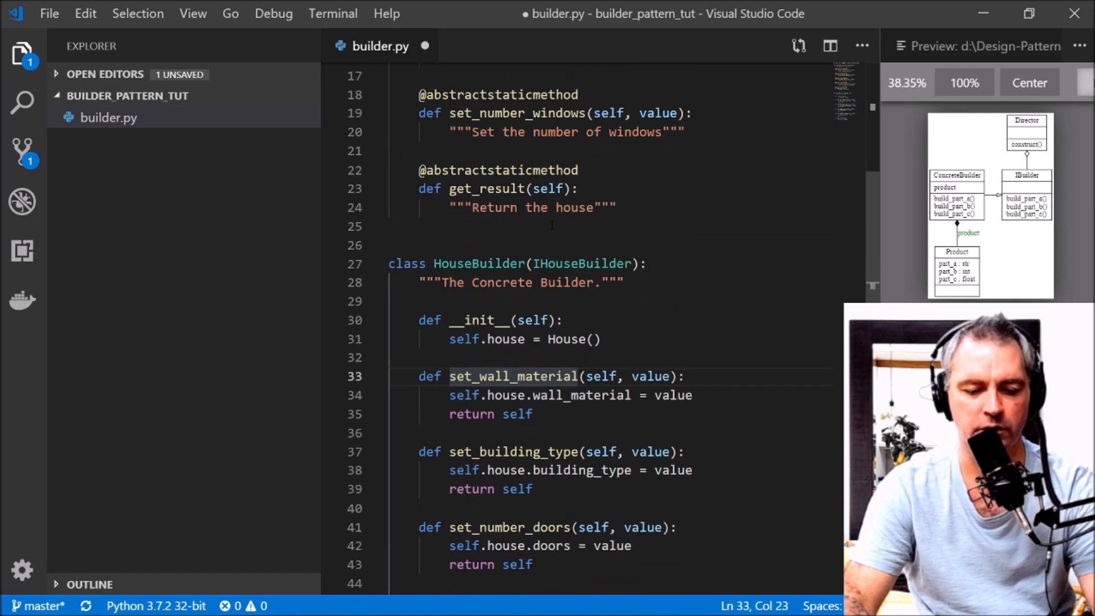
scroll(up, 3)
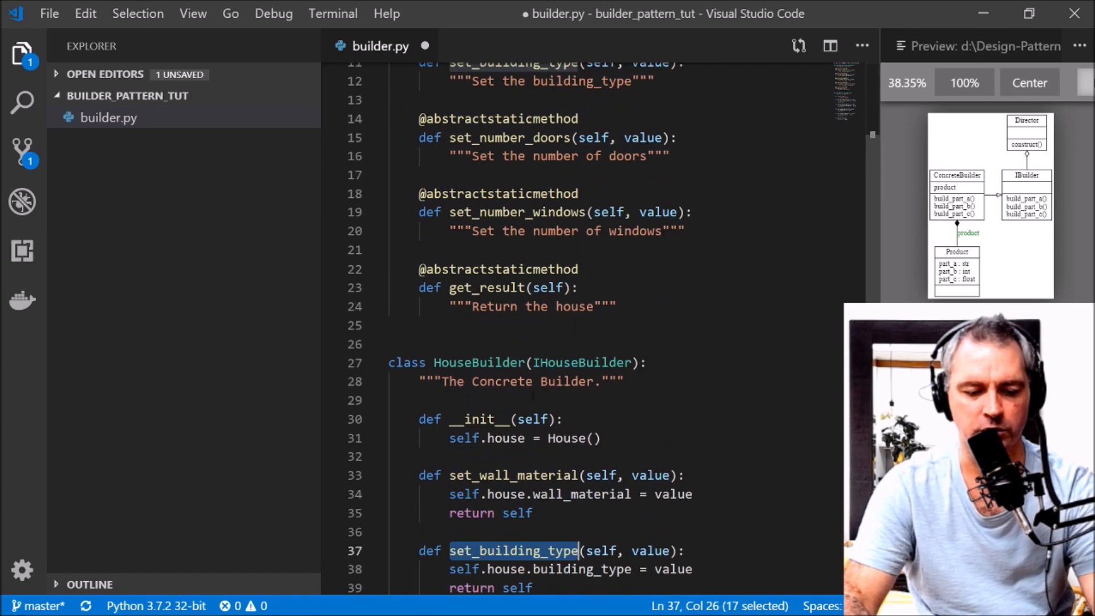
scroll(up, 3)
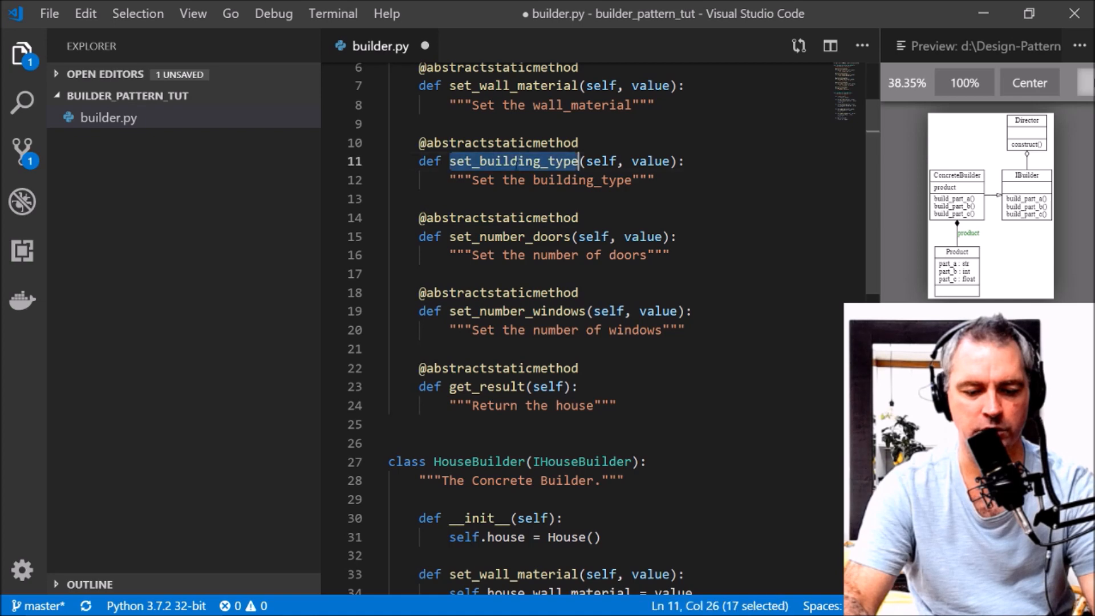
scroll(down, 3)
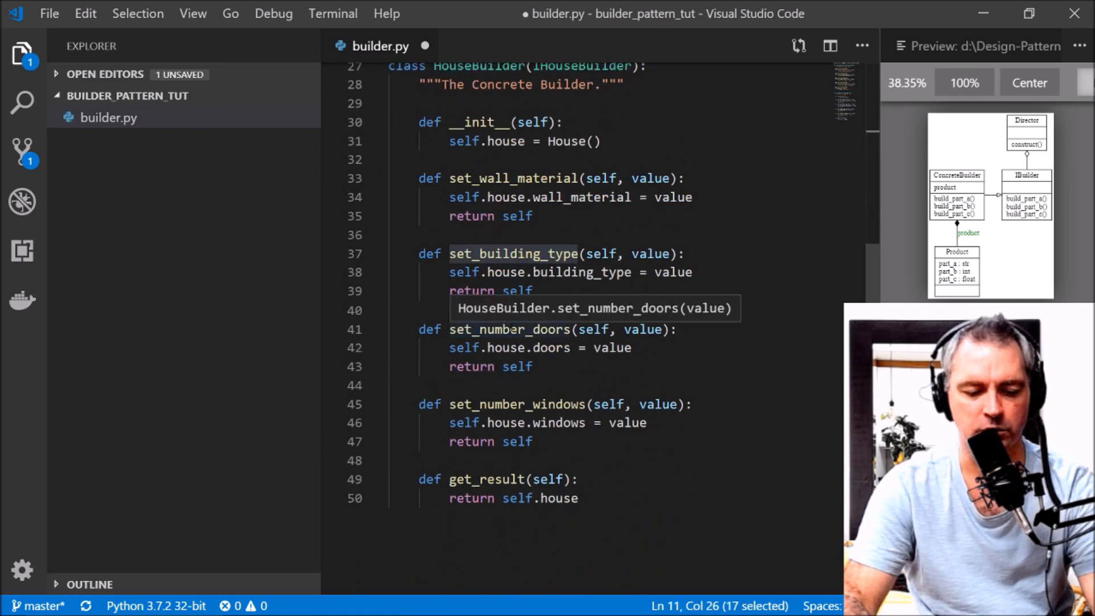
scroll(up, 3)
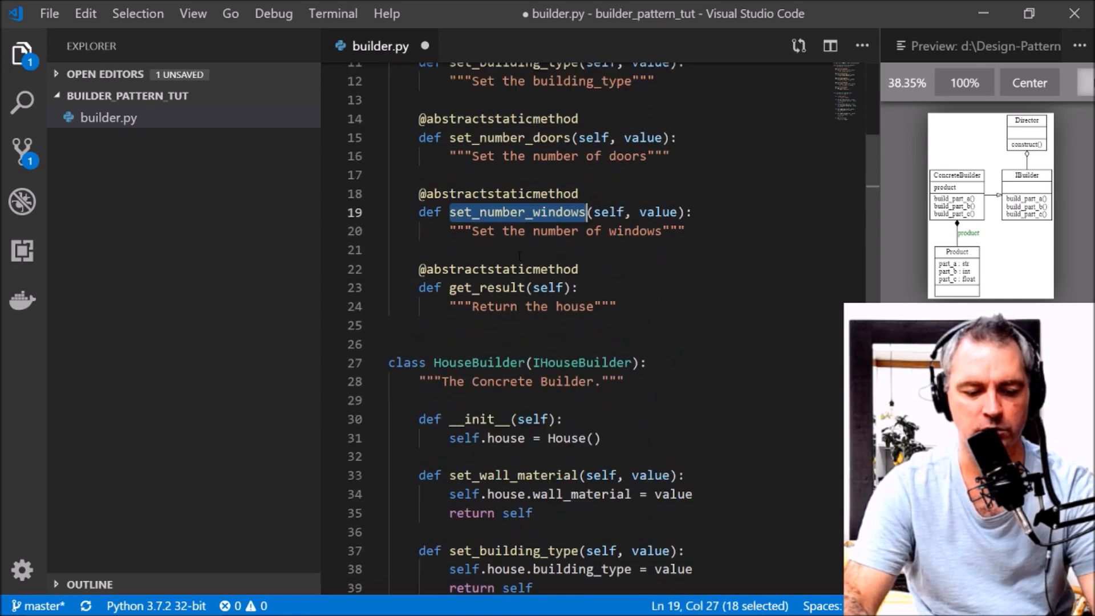
click(526, 212)
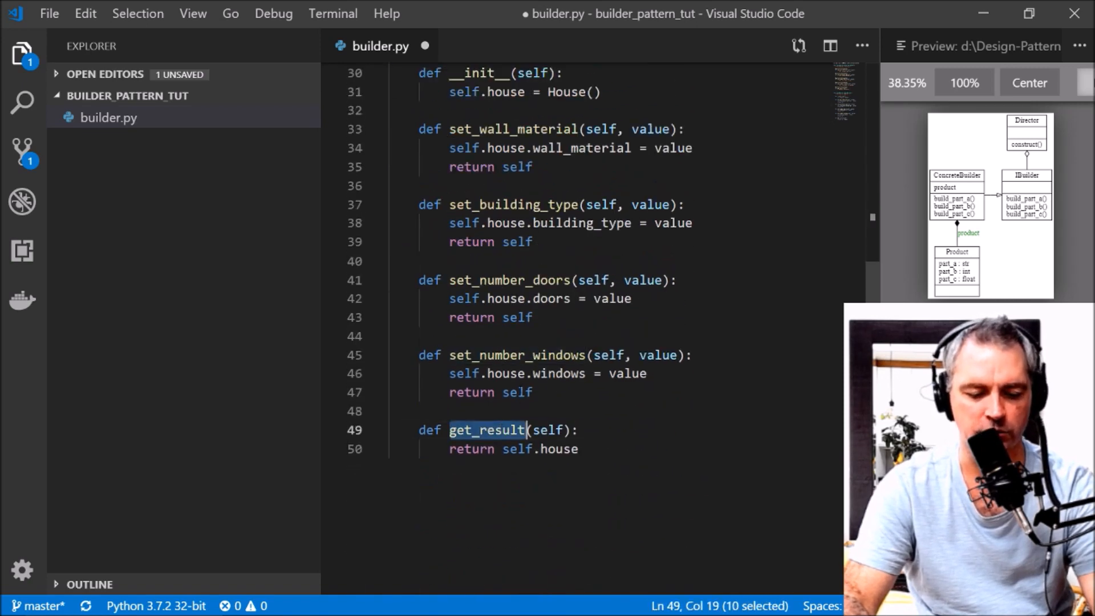
click(579, 448)
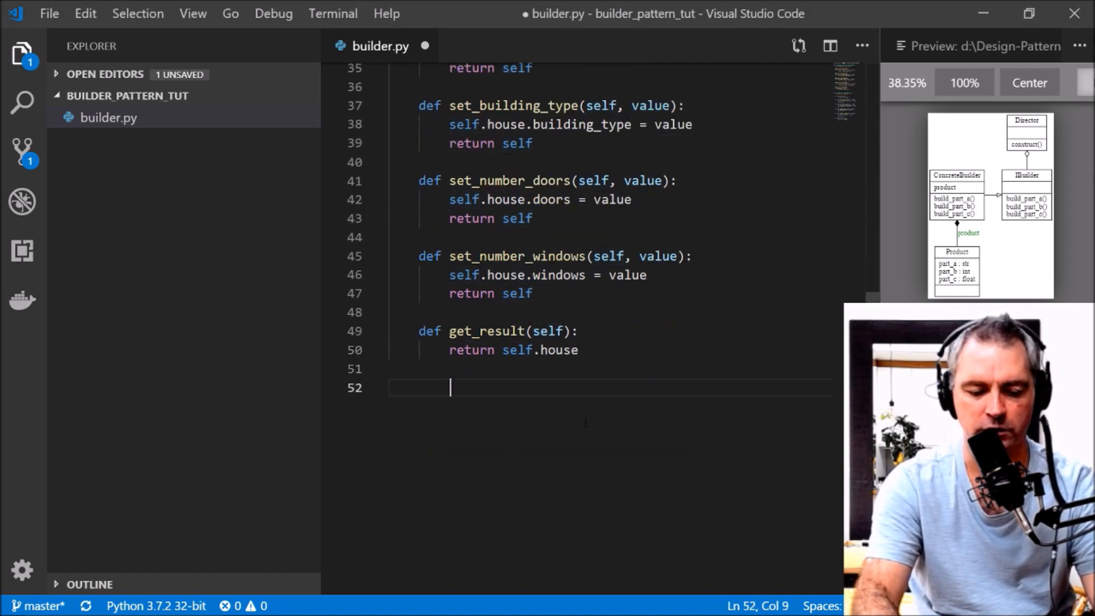
Step: Add a blank line above House and inspect wall_material and the {0} placeholder
scroll(down, 3)
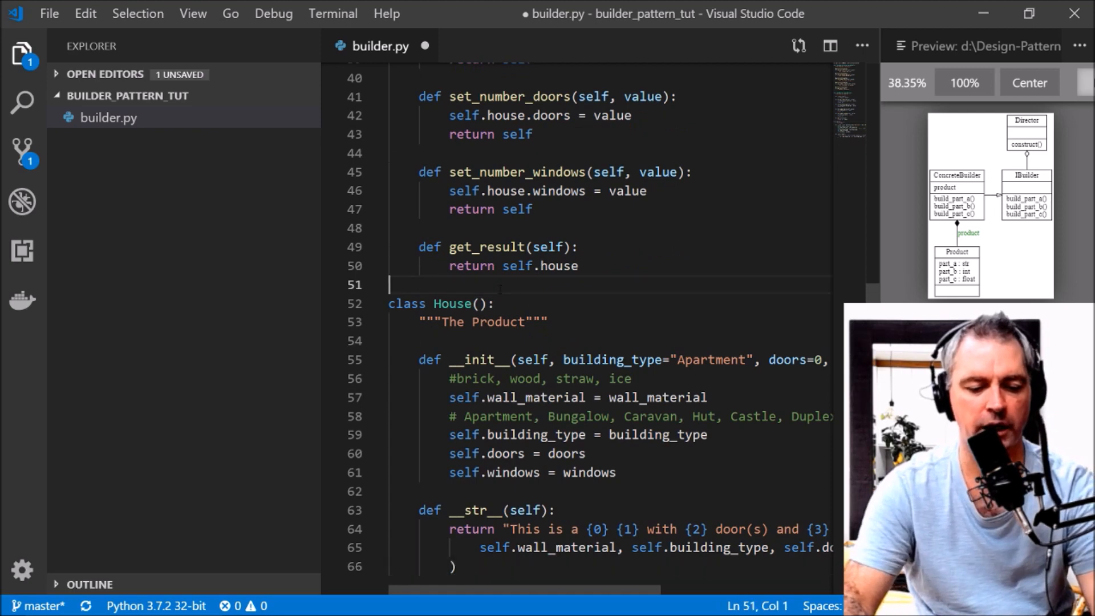
key(Enter)
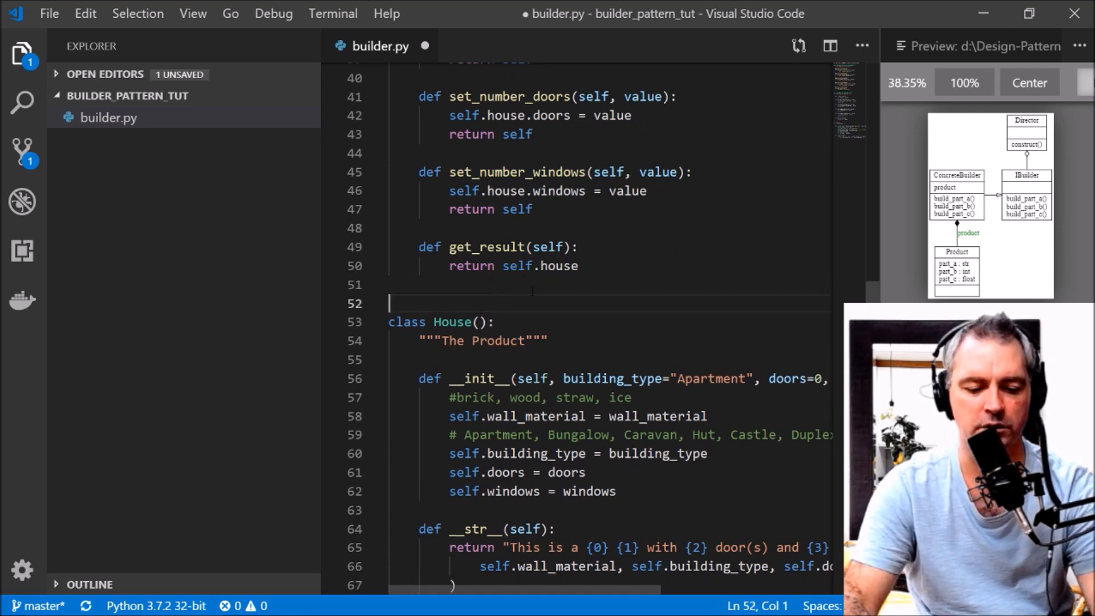
scroll(down, 3)
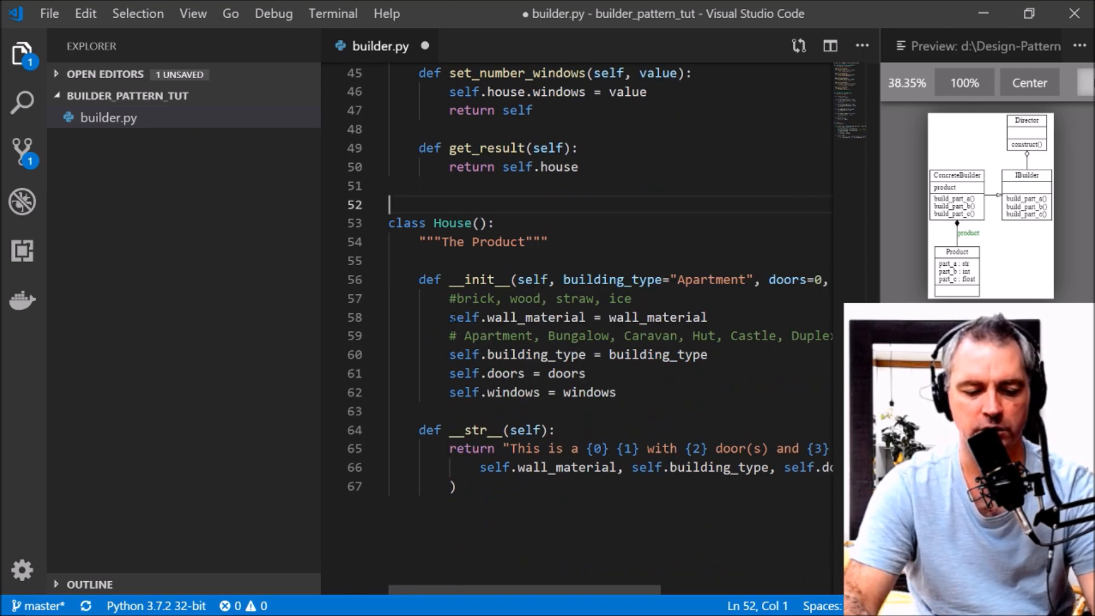
double_click(536, 317)
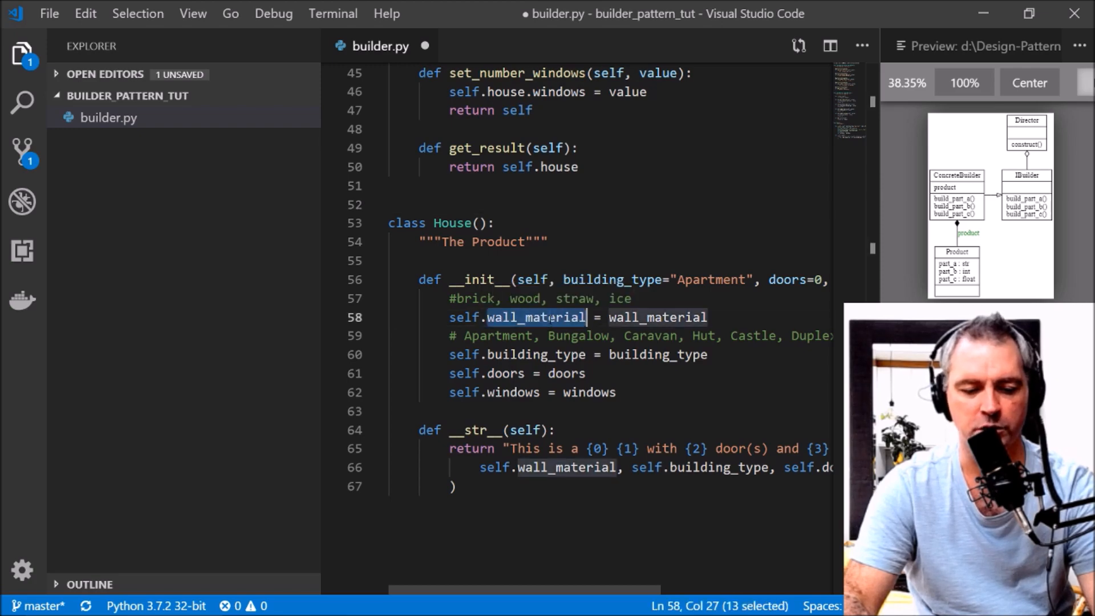
scroll(up, 3)
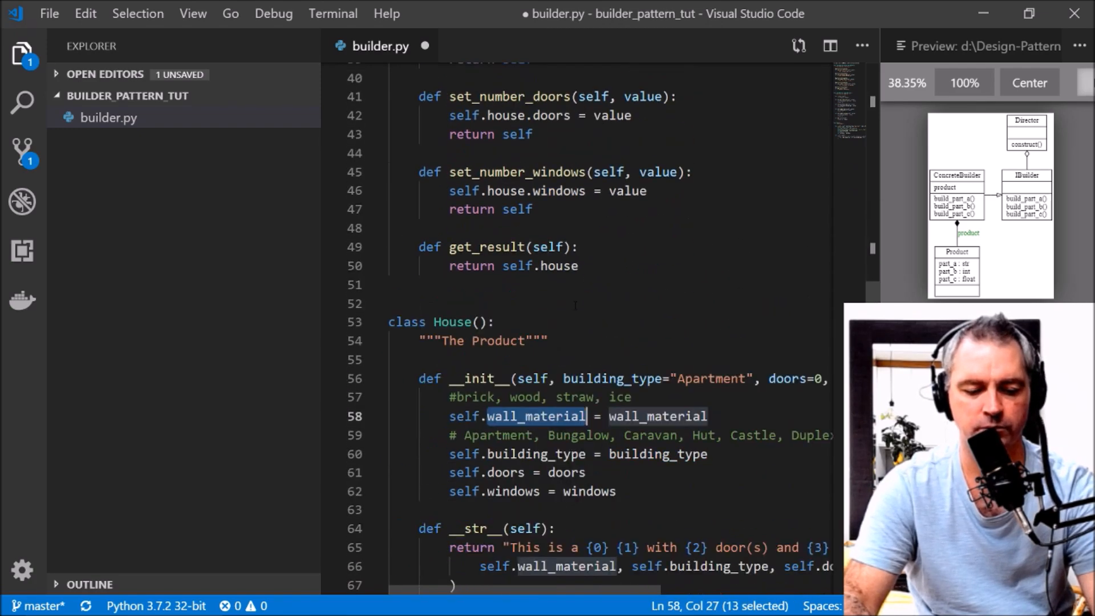
scroll(up, 3)
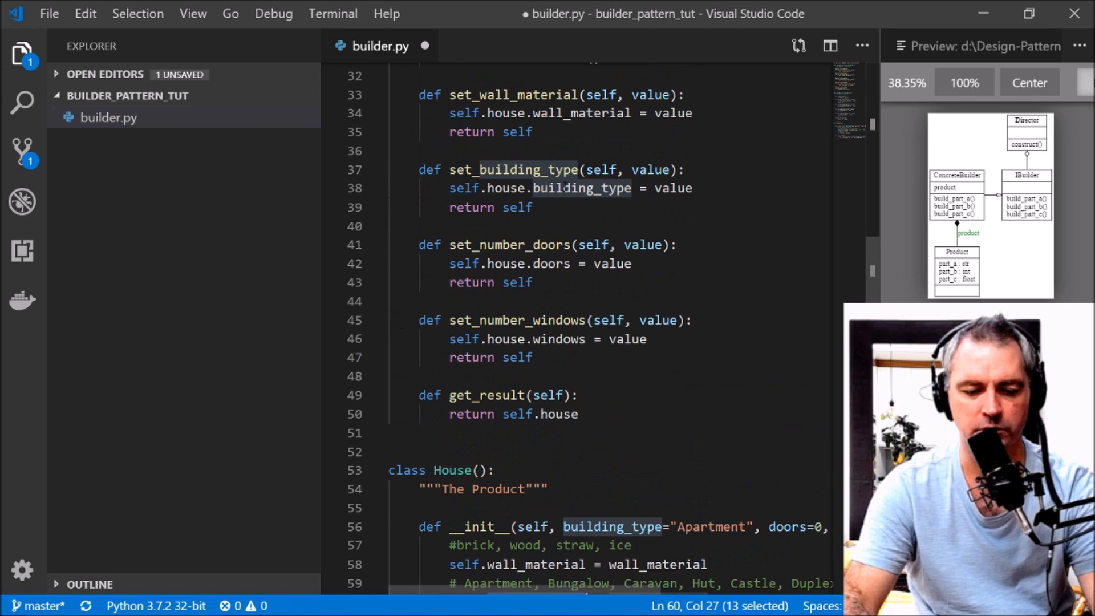
scroll(down, 3)
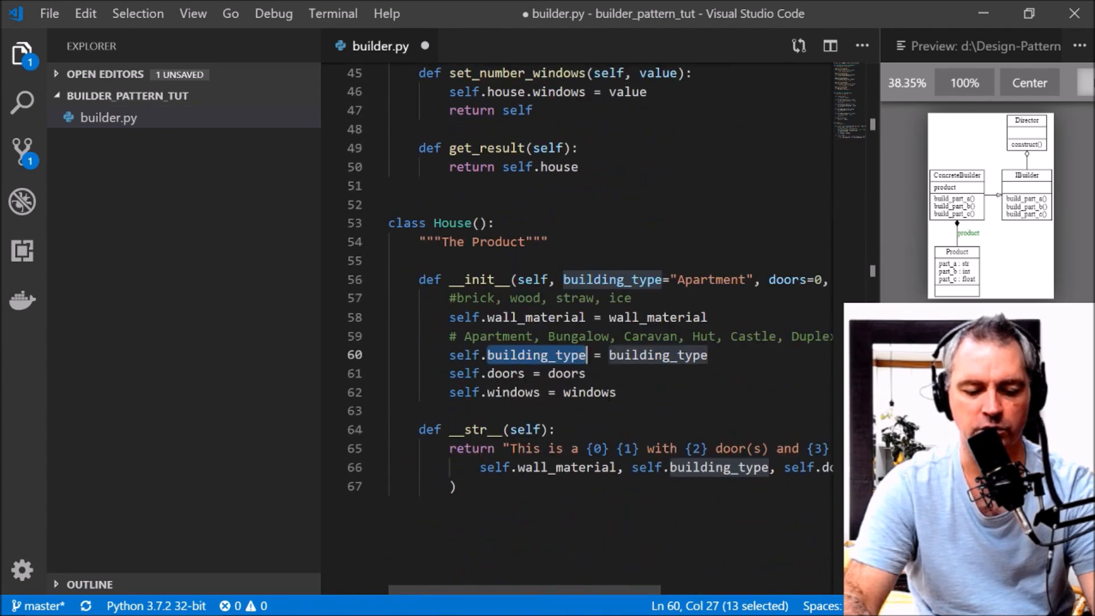
scroll(down, 3)
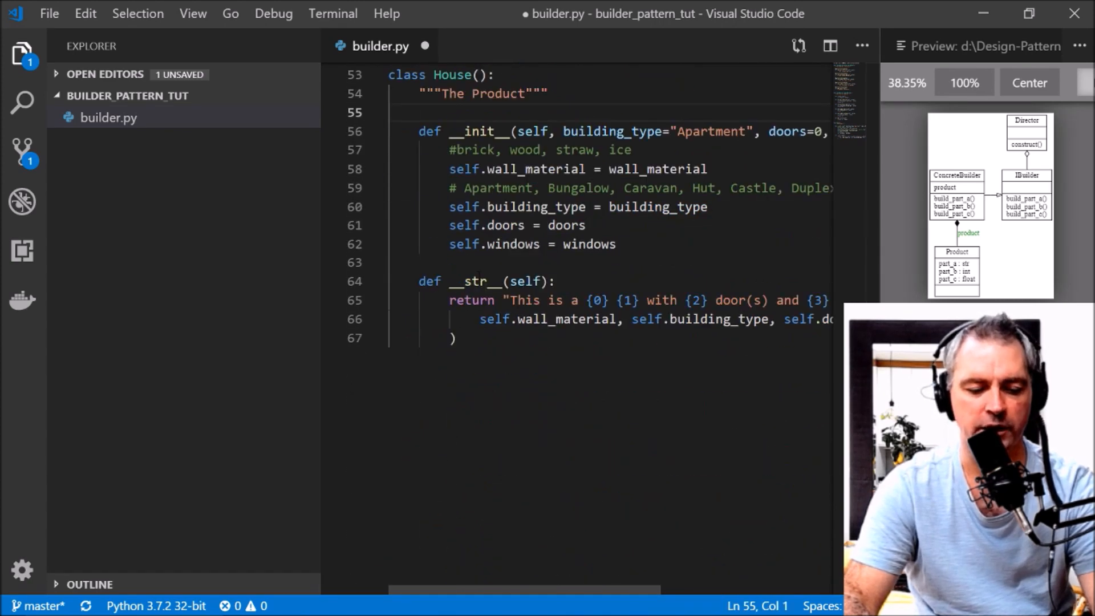
double_click(470, 280)
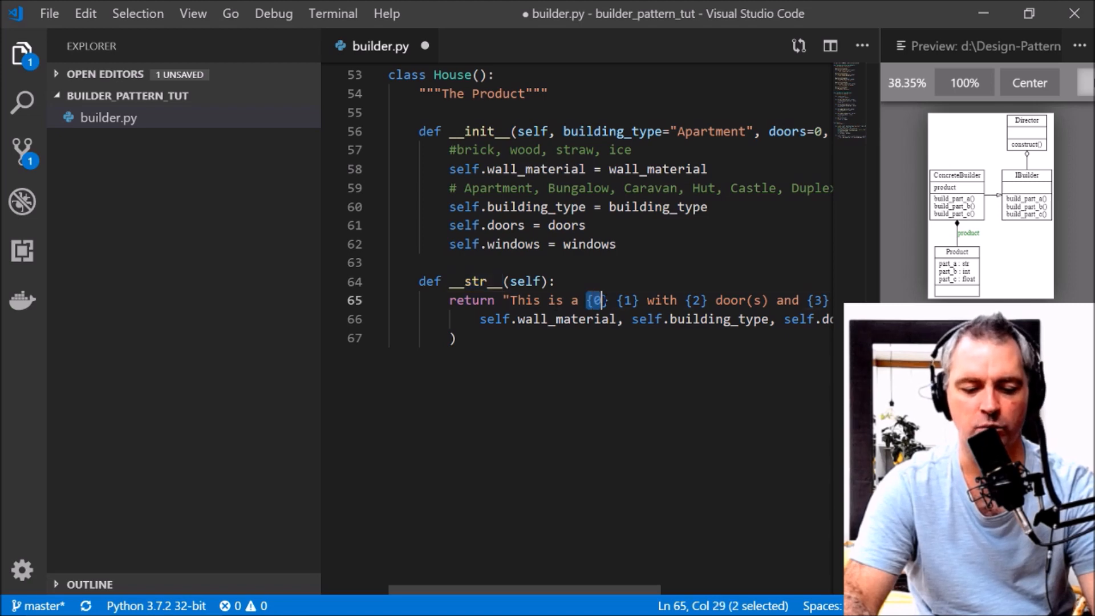
mouse_move(309, 199)
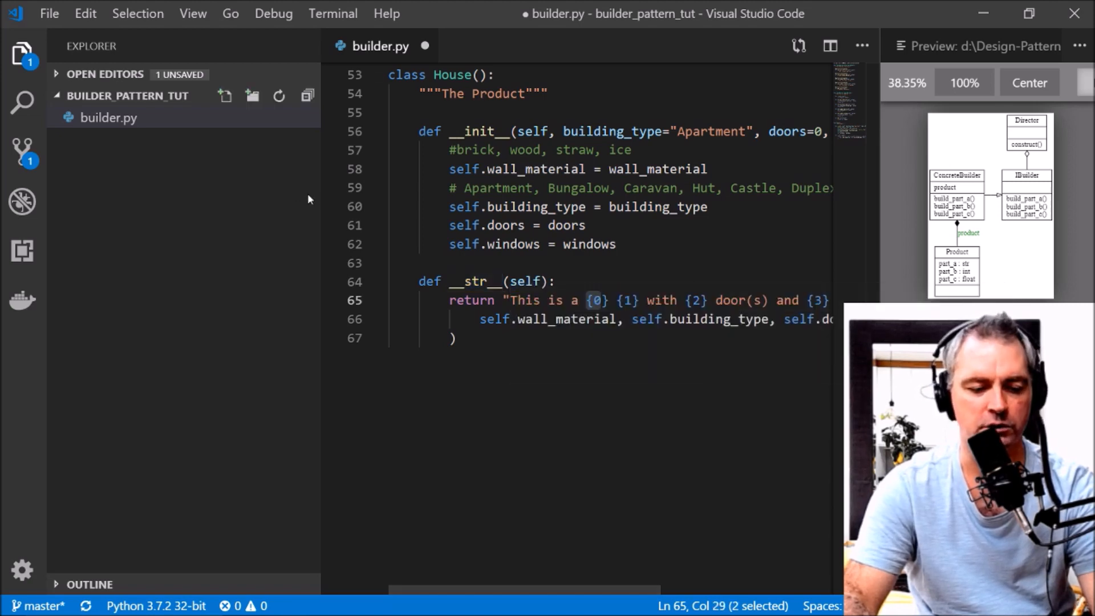
Step: Close the Explorer sidebar and review the doors and windows description arguments
click(23, 53)
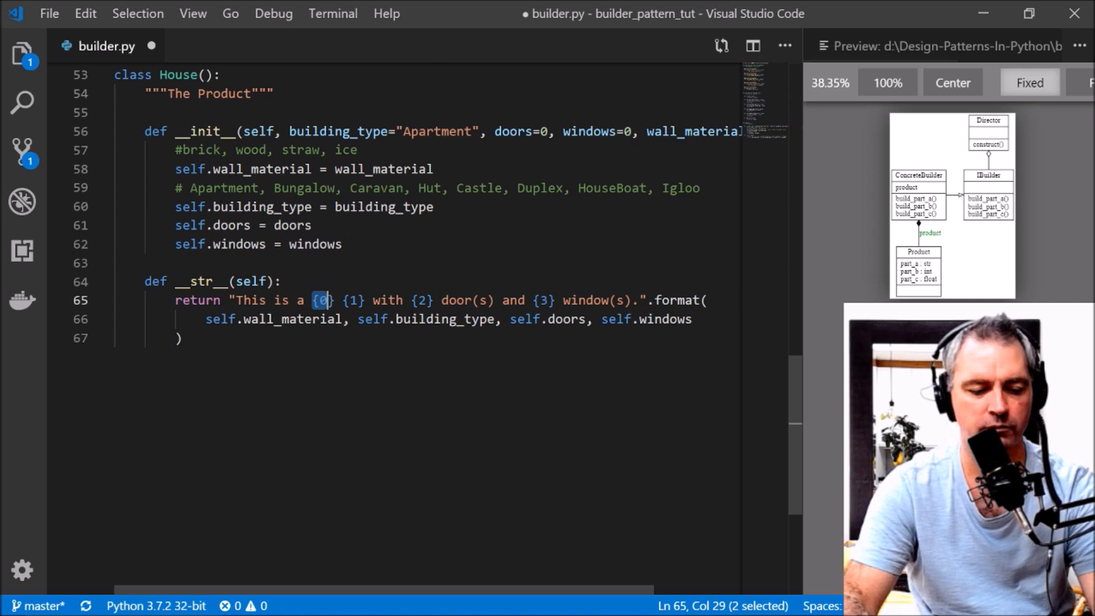
double_click(567, 319)
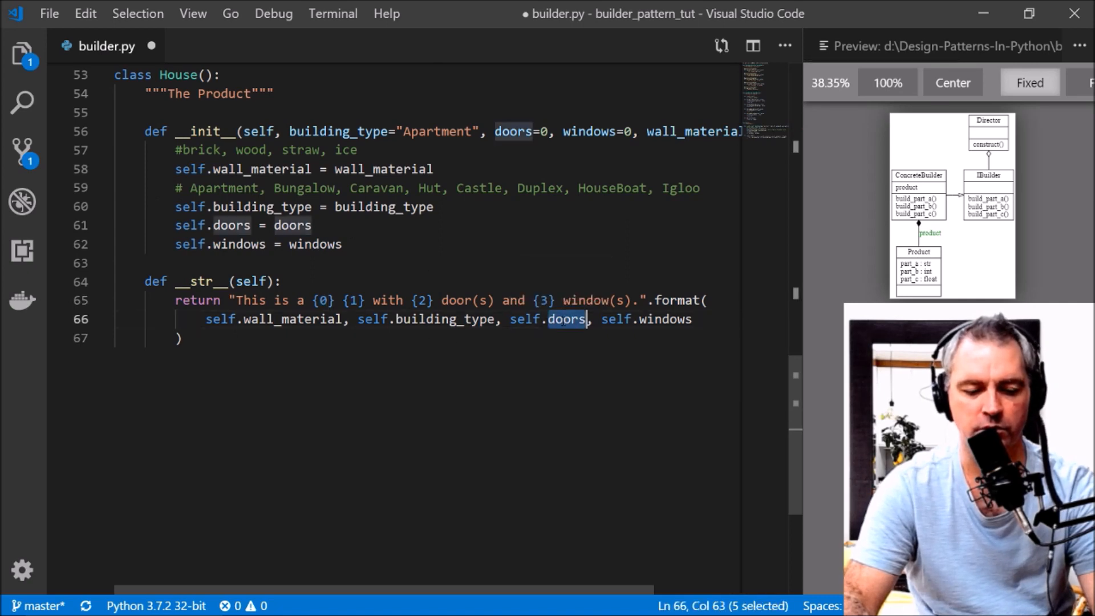
double_click(666, 319)
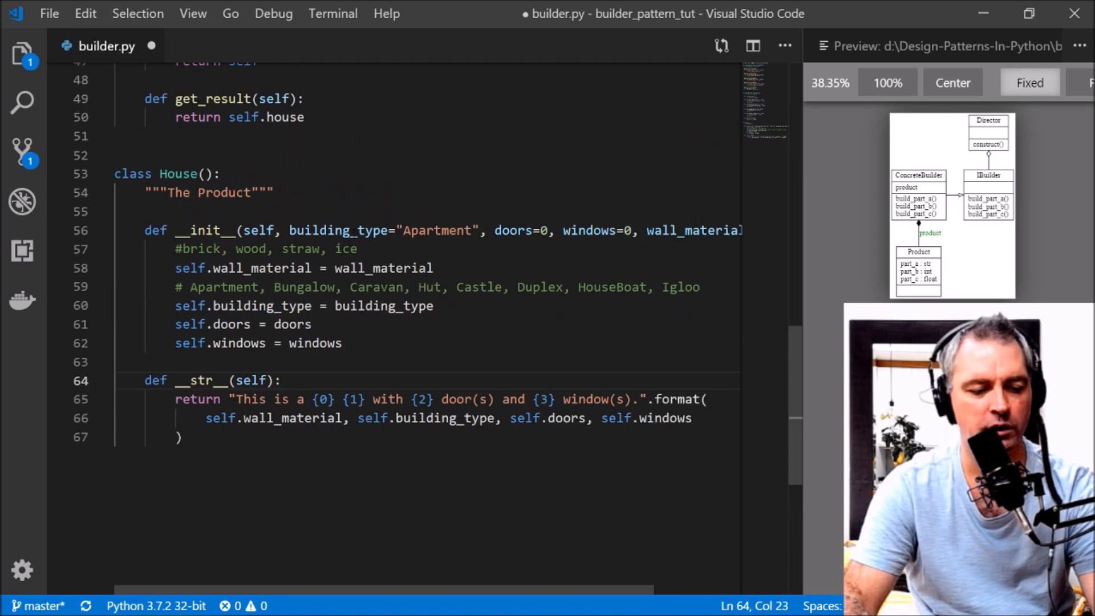
scroll(up, 3)
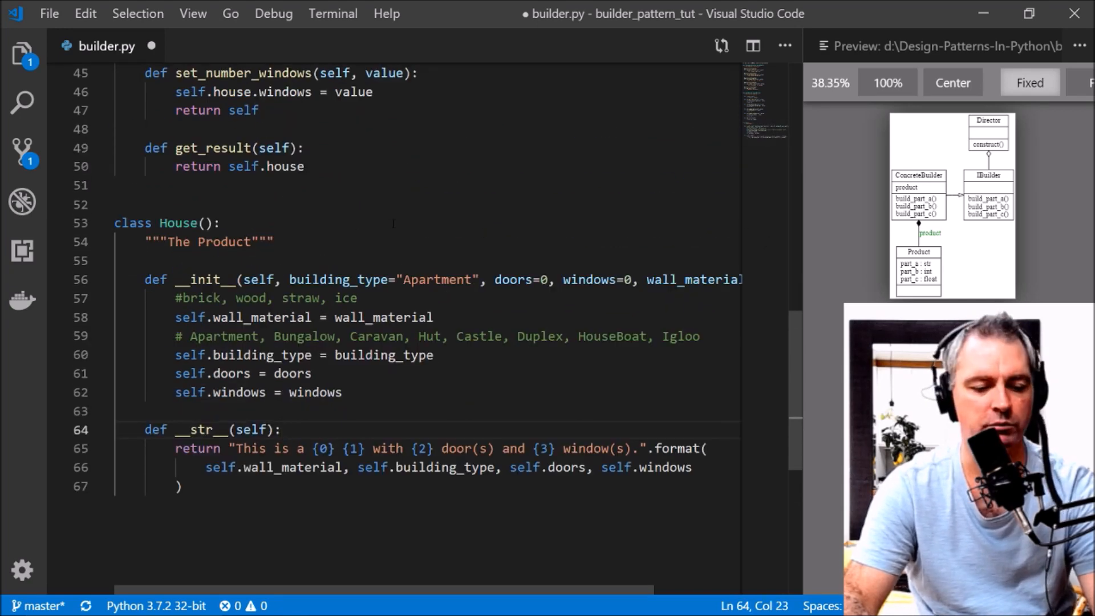
scroll(down, 3)
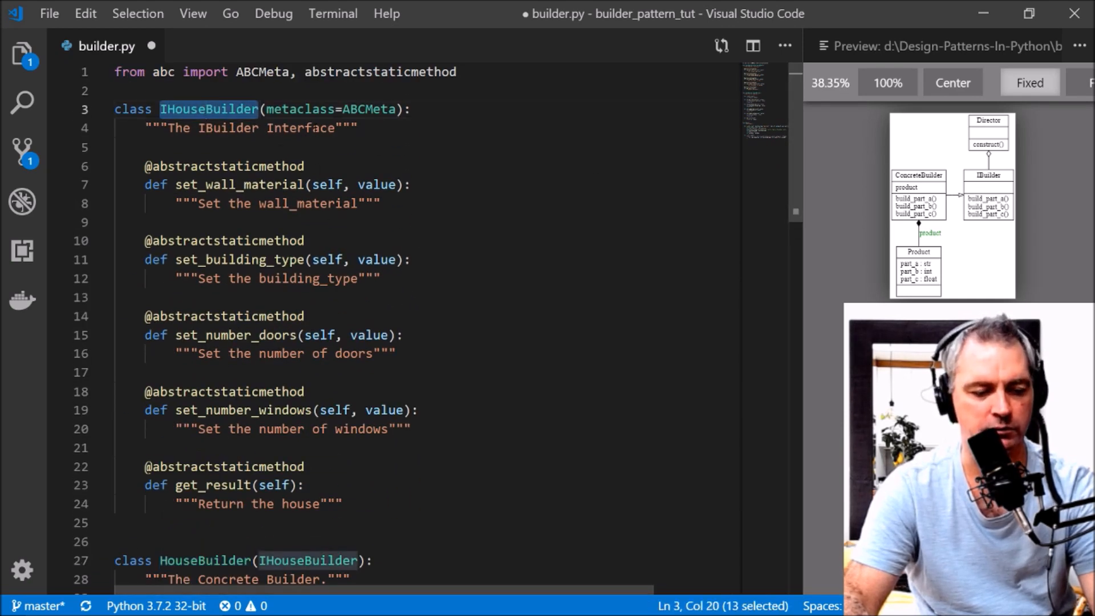
scroll(down, 3)
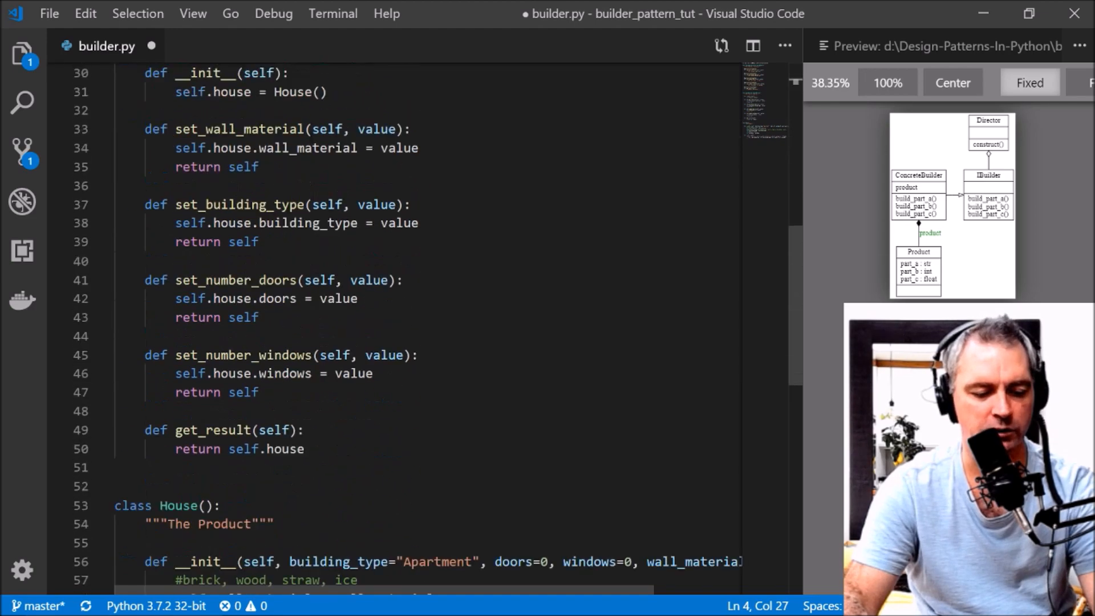
scroll(down, 3)
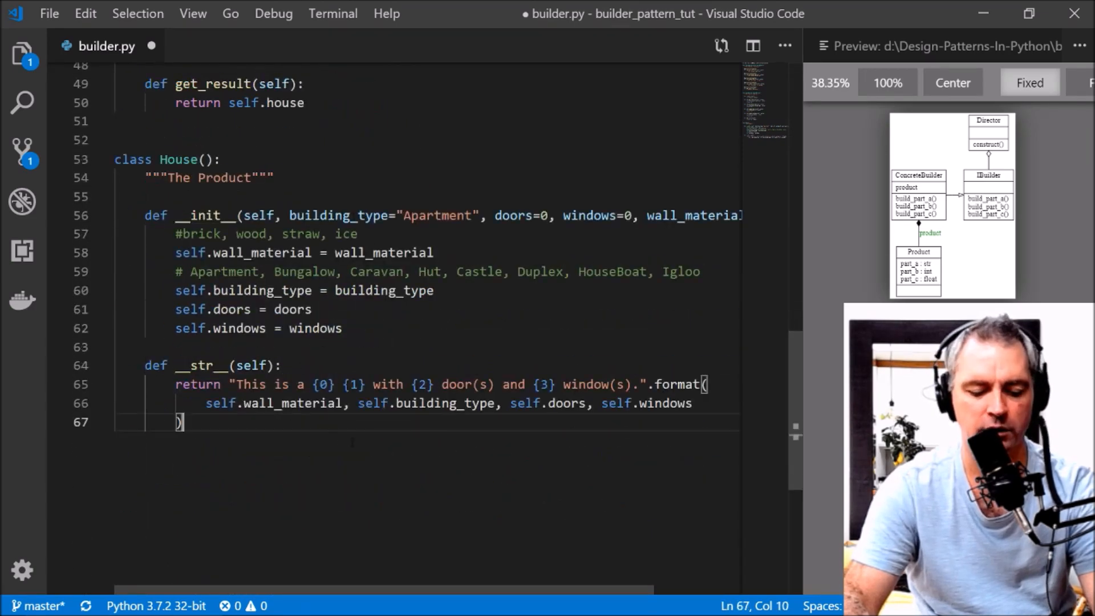
Step: Add the IglooDirector class below House and select its construct method name
key(enter)
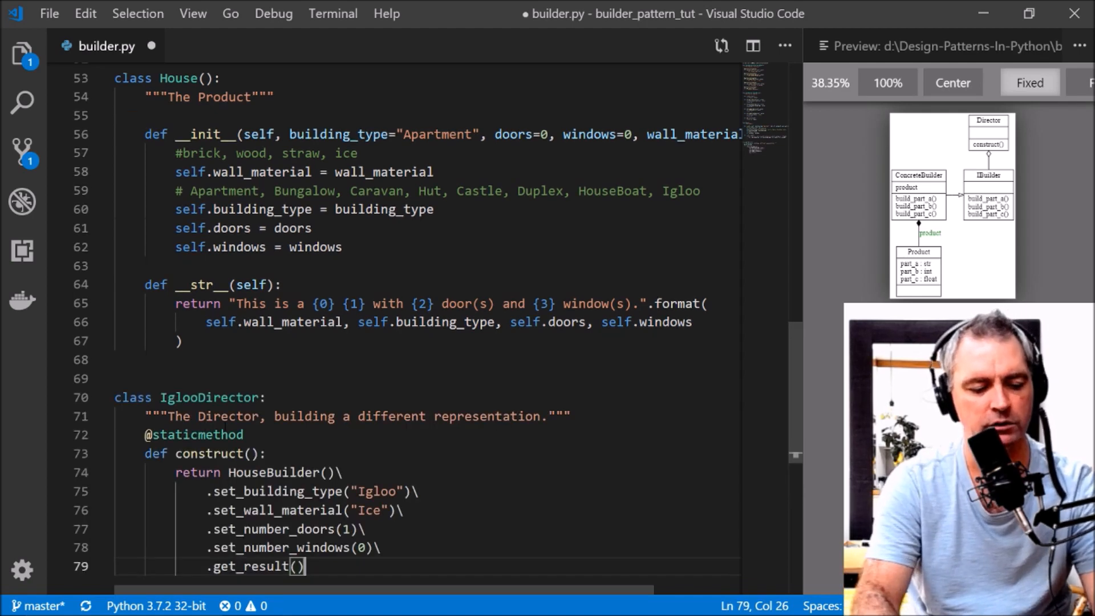
double_click(208, 397)
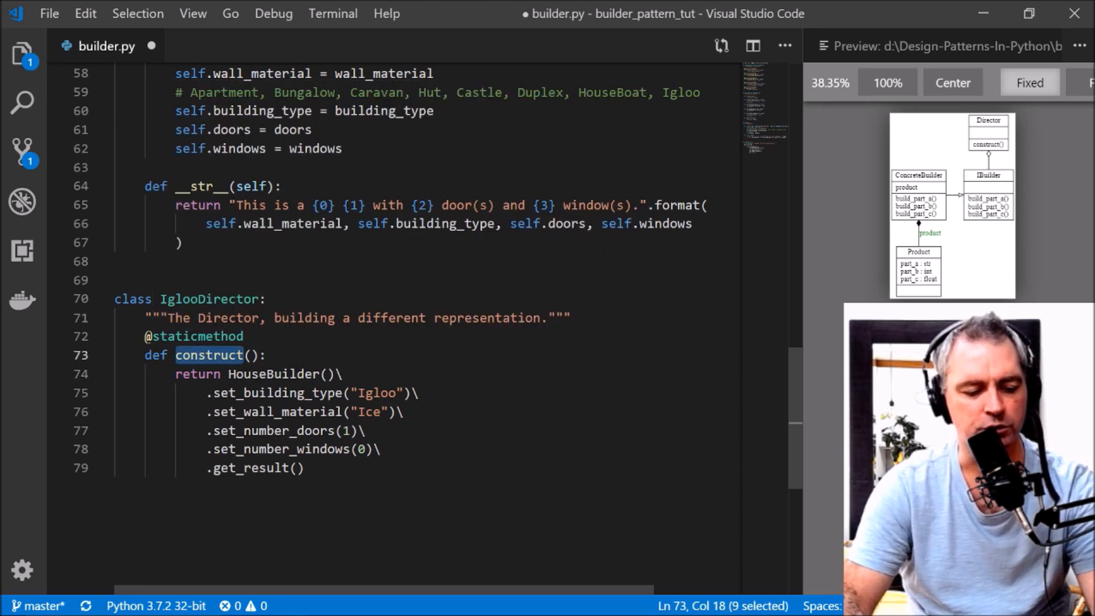
double_click(272, 374)
text(if __name__ == "__main__":)
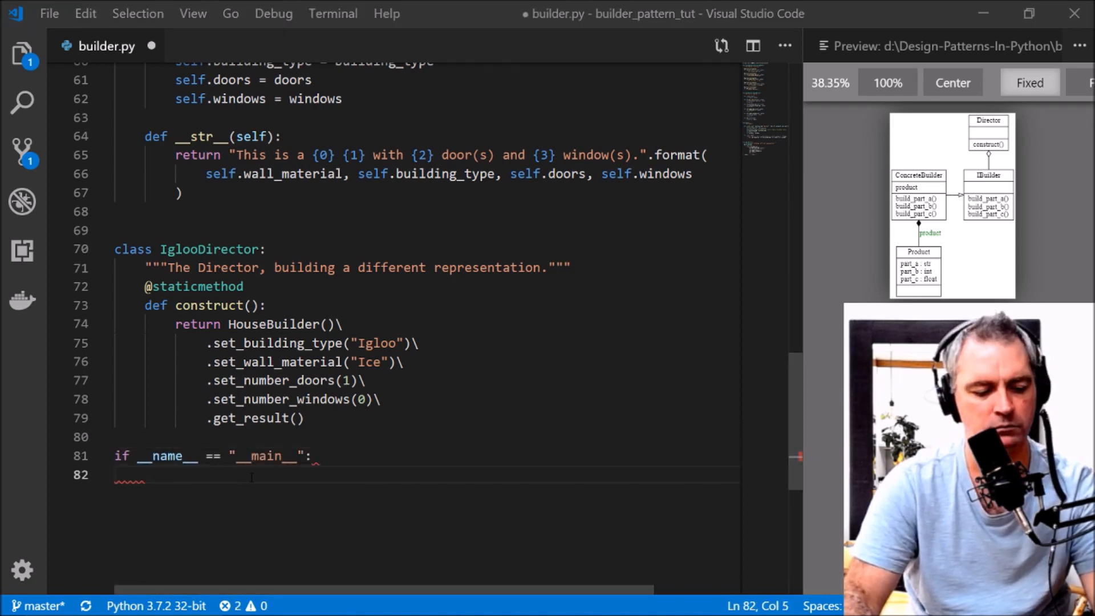
Step: Construct IGLOO from IglooDirector, print it, and open a terminal
text(IGLOO = IglooDirector.construct())
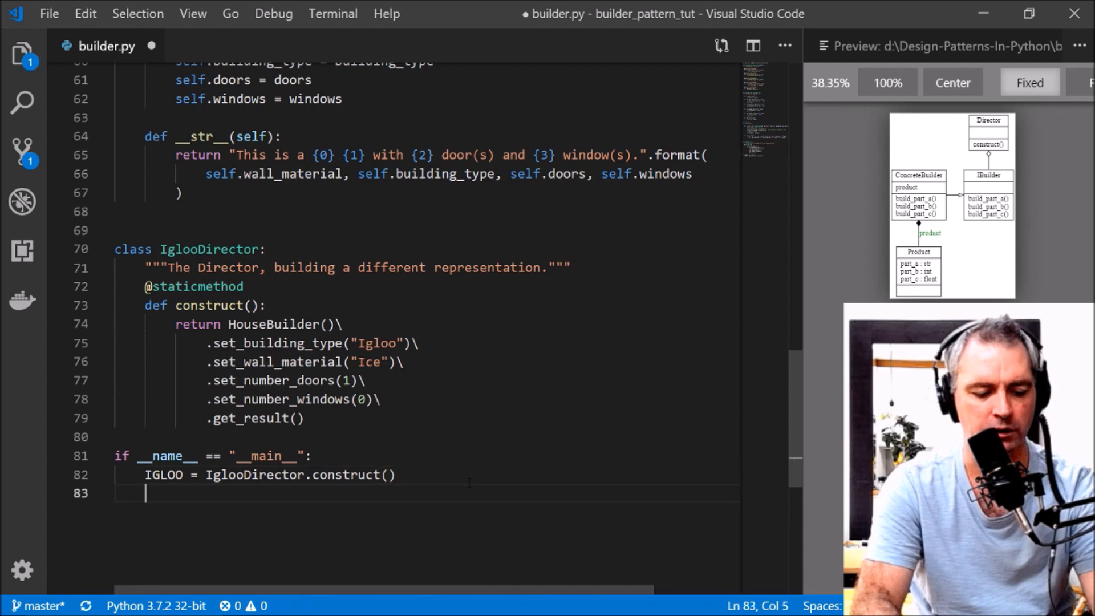
text(print()
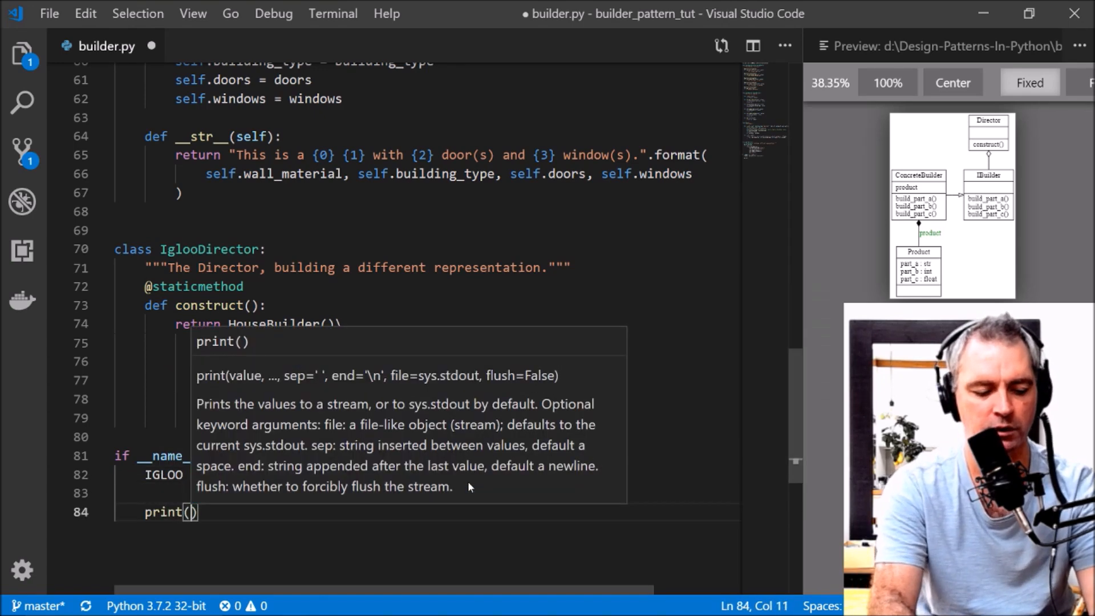
text(I)
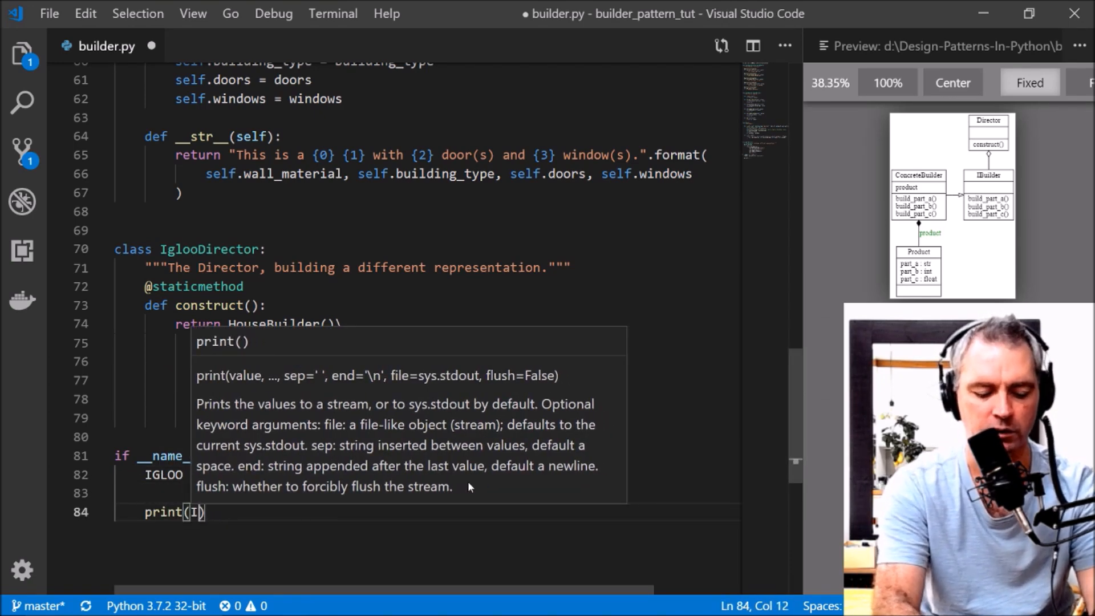
text(IGLOO)
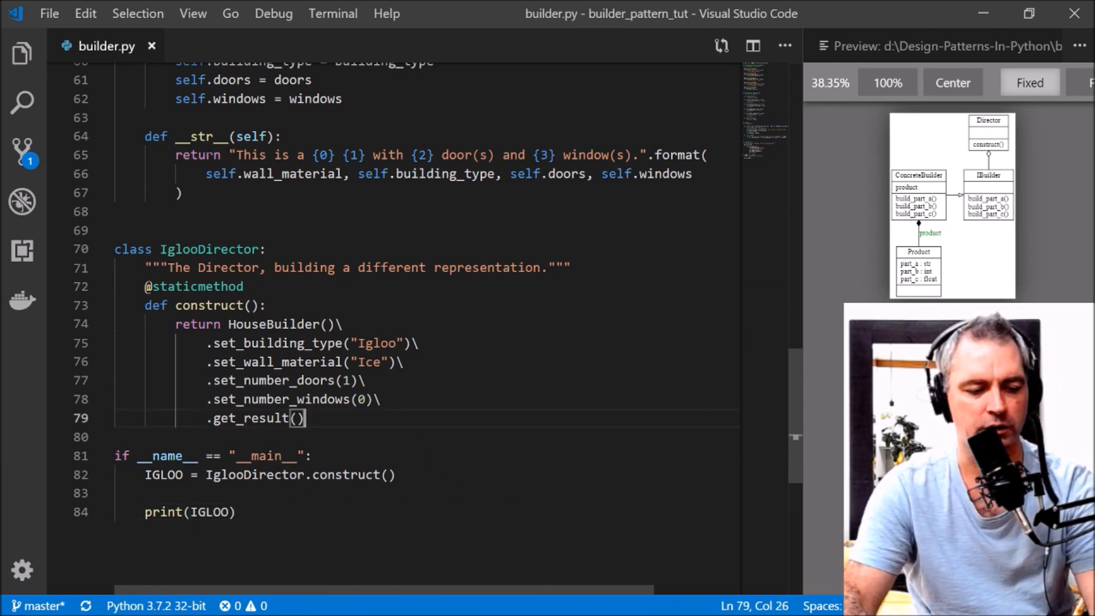
click(202, 512)
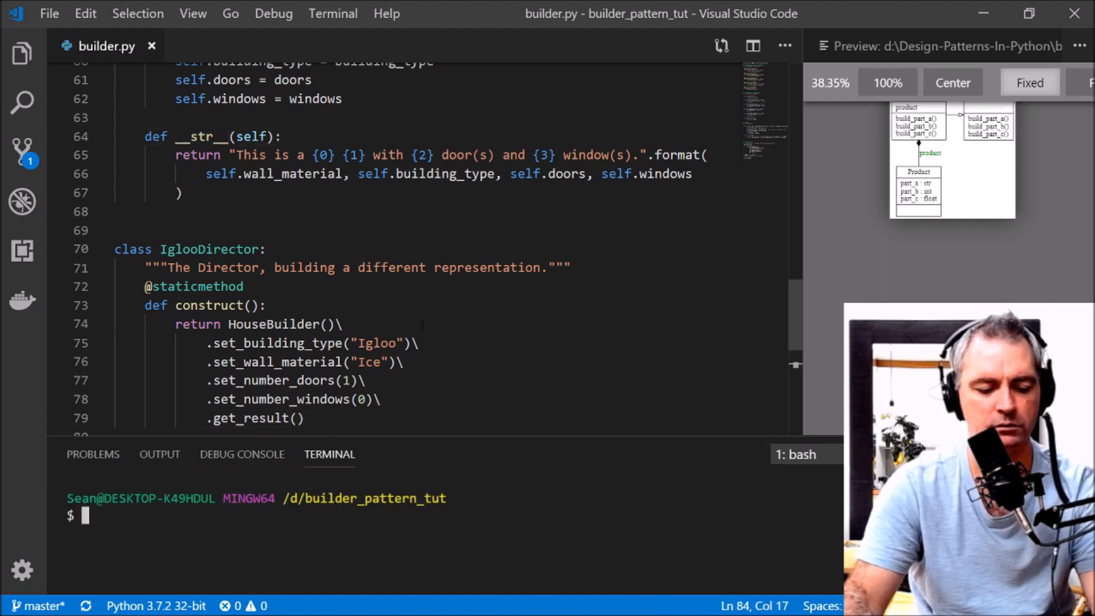
Step: Run builder.py in the terminal with python
text(pyth)
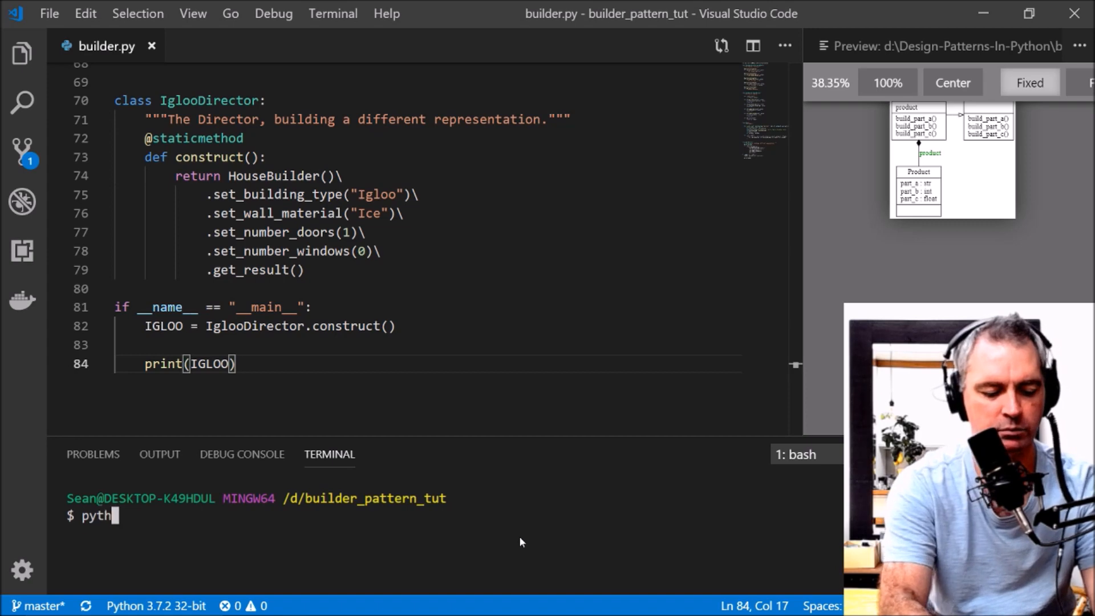
text(on)
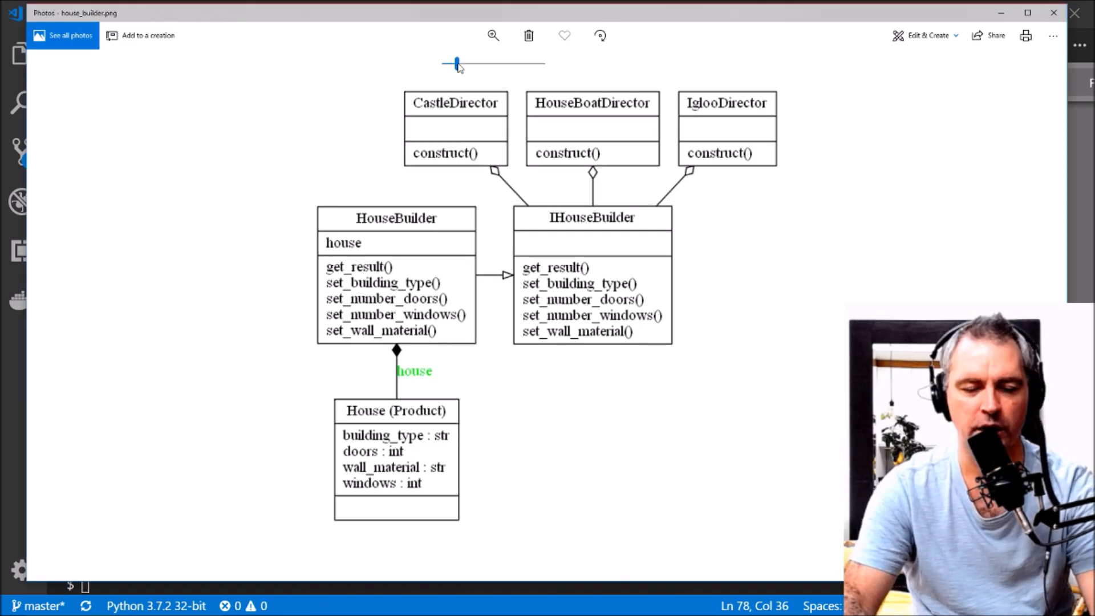
mouse_move(704, 259)
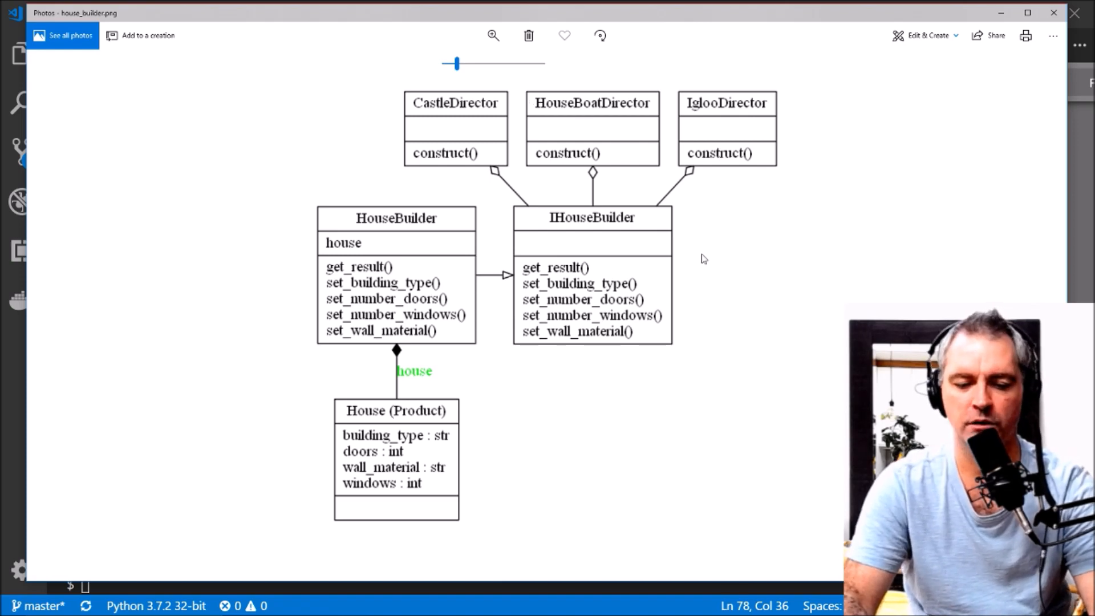
mouse_move(733, 112)
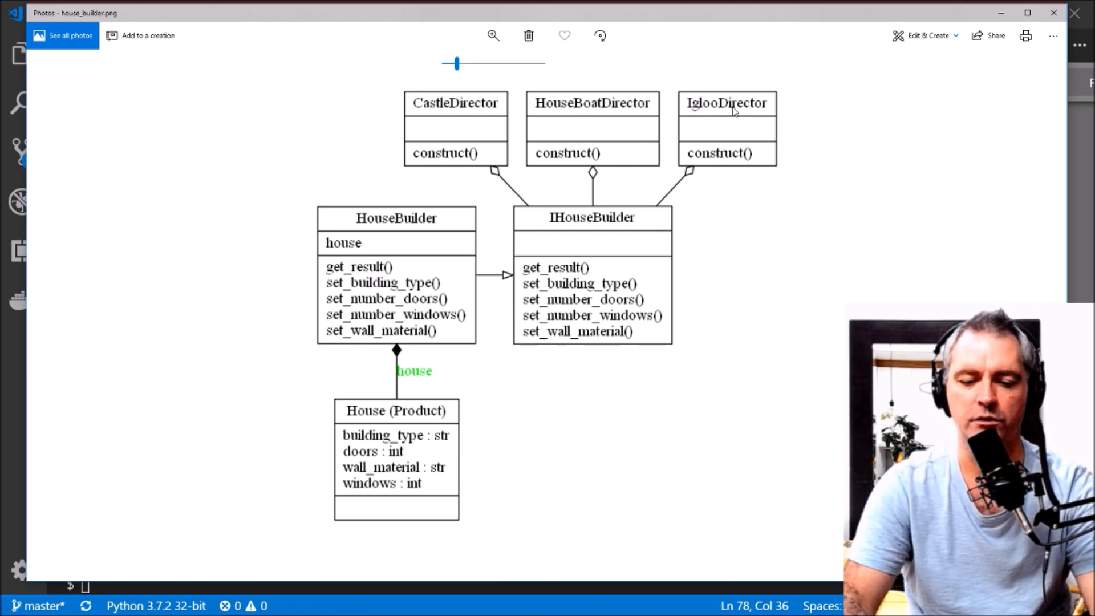
mouse_move(555, 111)
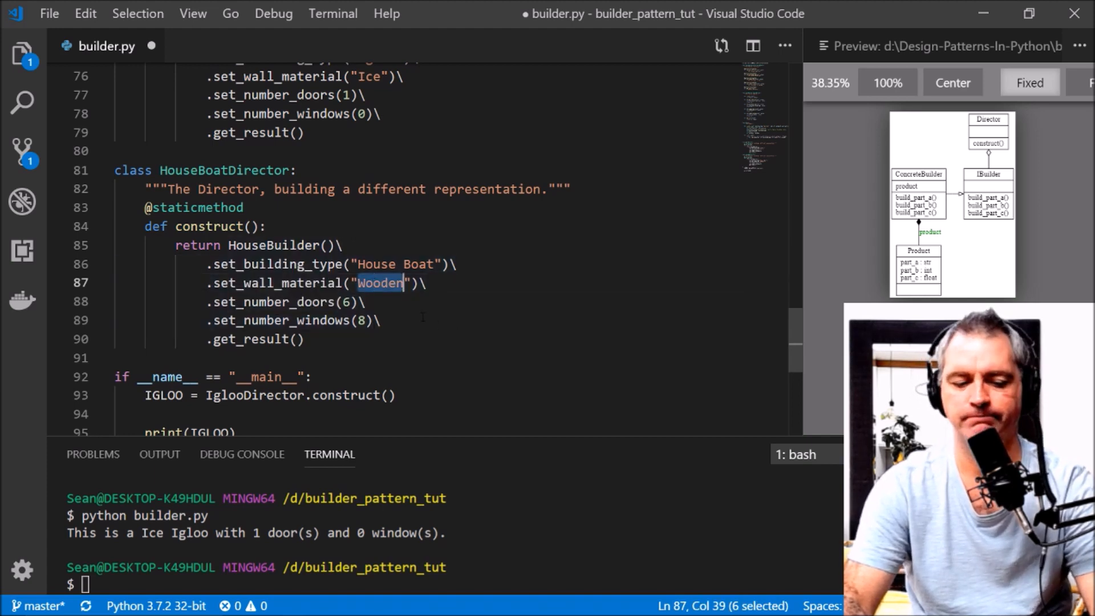
Step: Add HOUSEBOAT = HouseBoatDirector.construct() to the main block
scroll(down, 3)
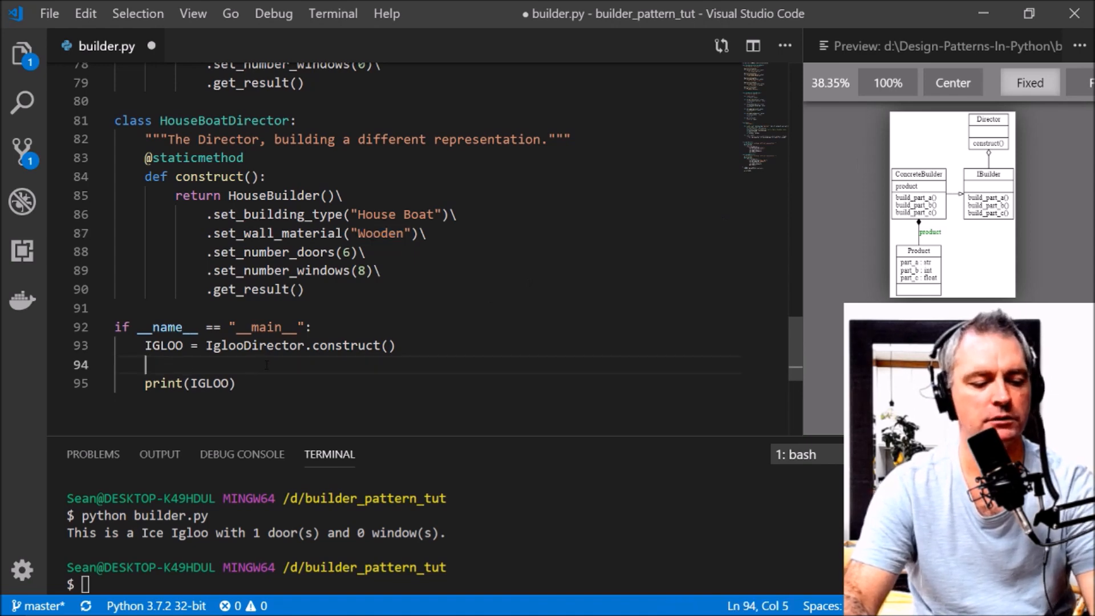
text(HOUSE)
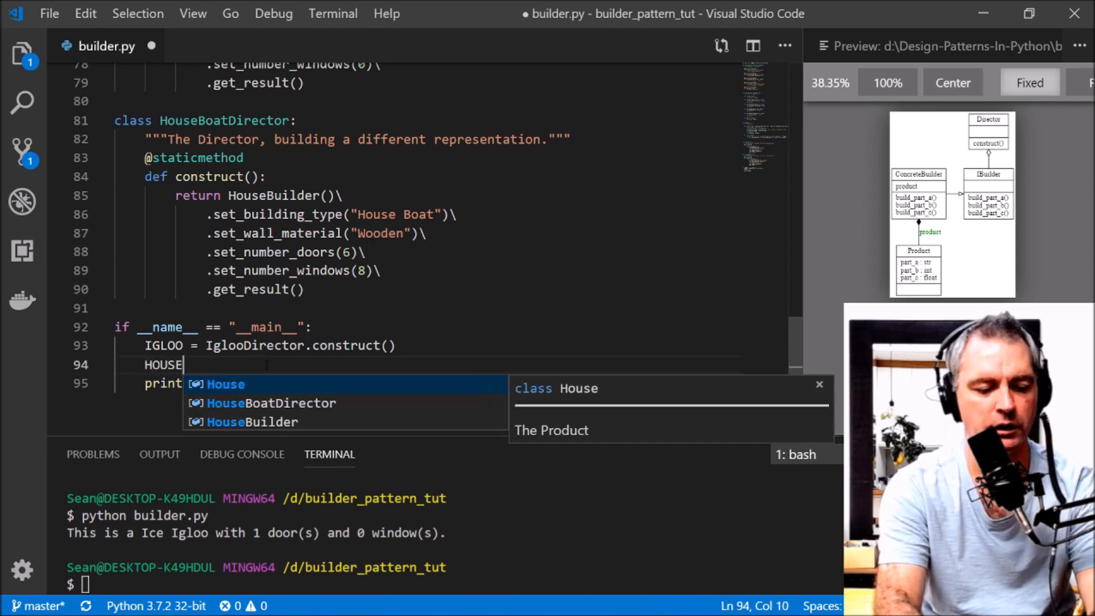
text(BOAT)
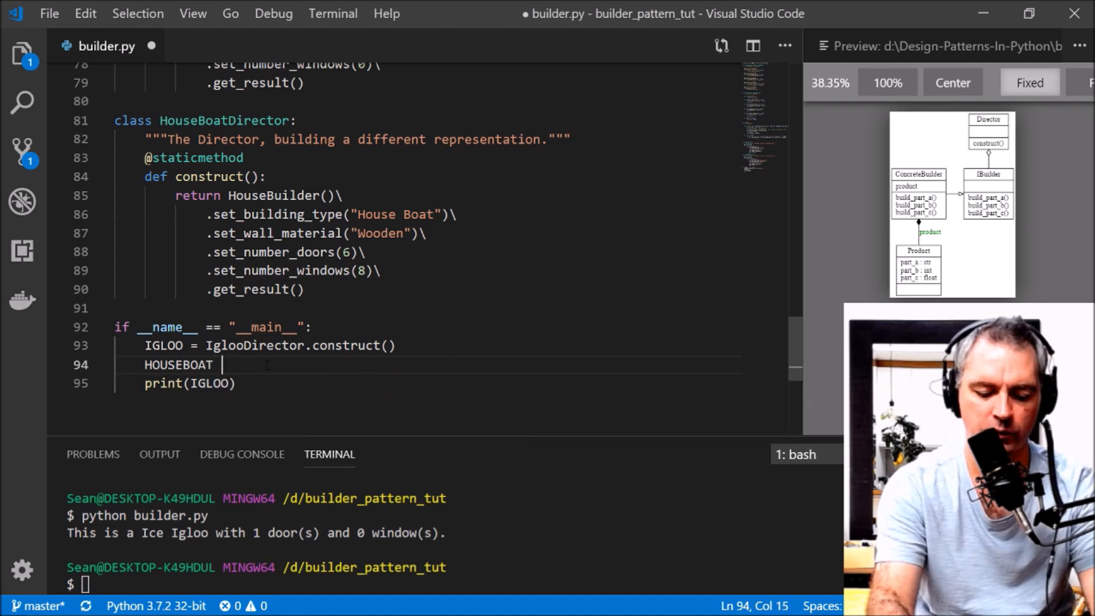
text(= HouseBoatDirector.construct()
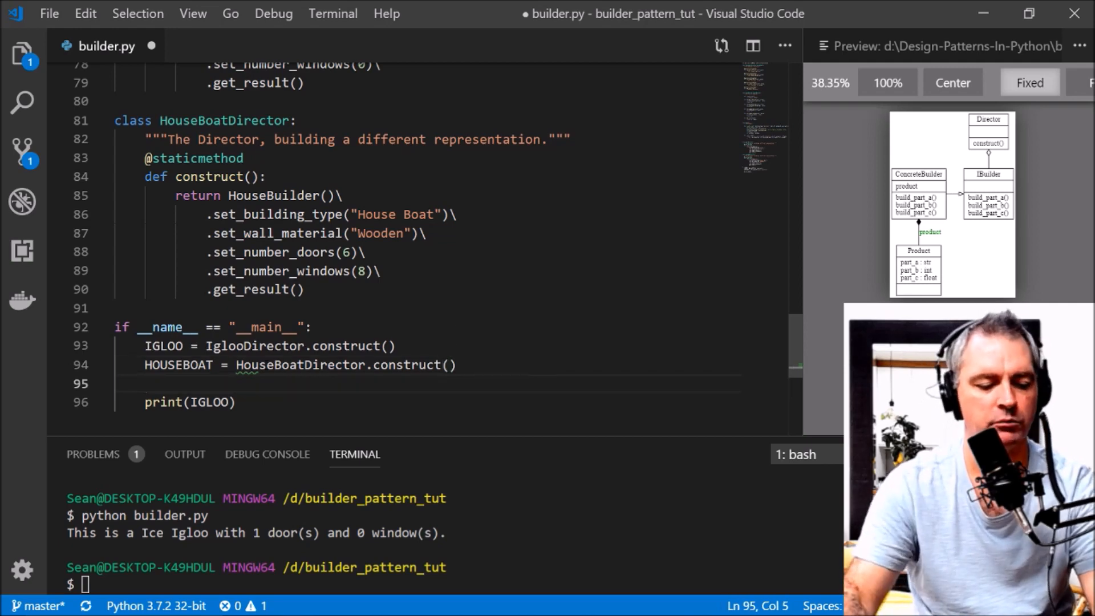
key(Enter)
text(print(HOUSEBOAT))
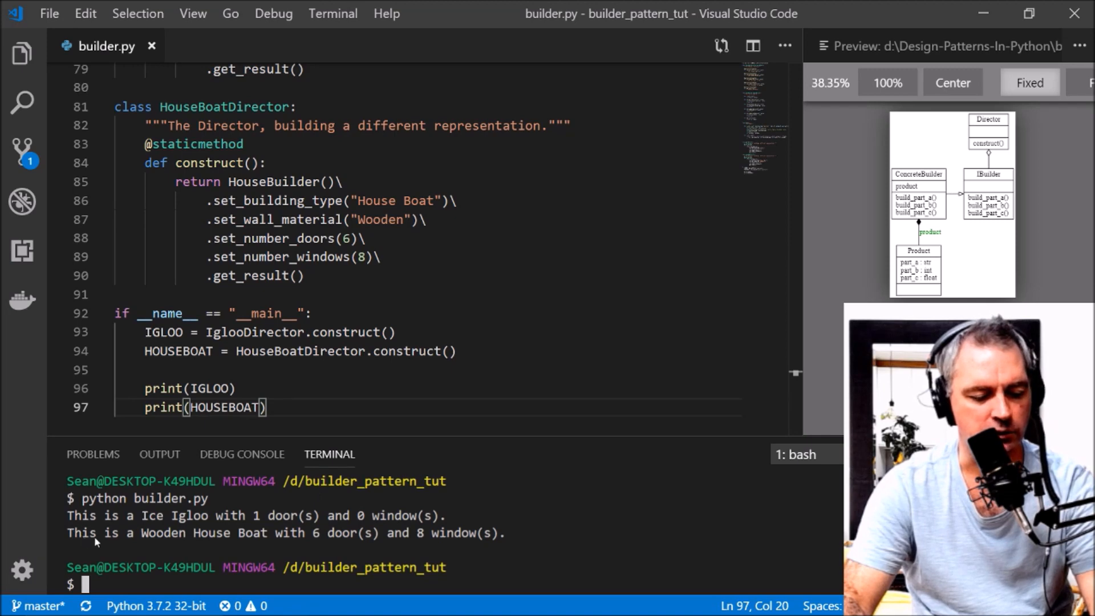
mouse_move(143, 543)
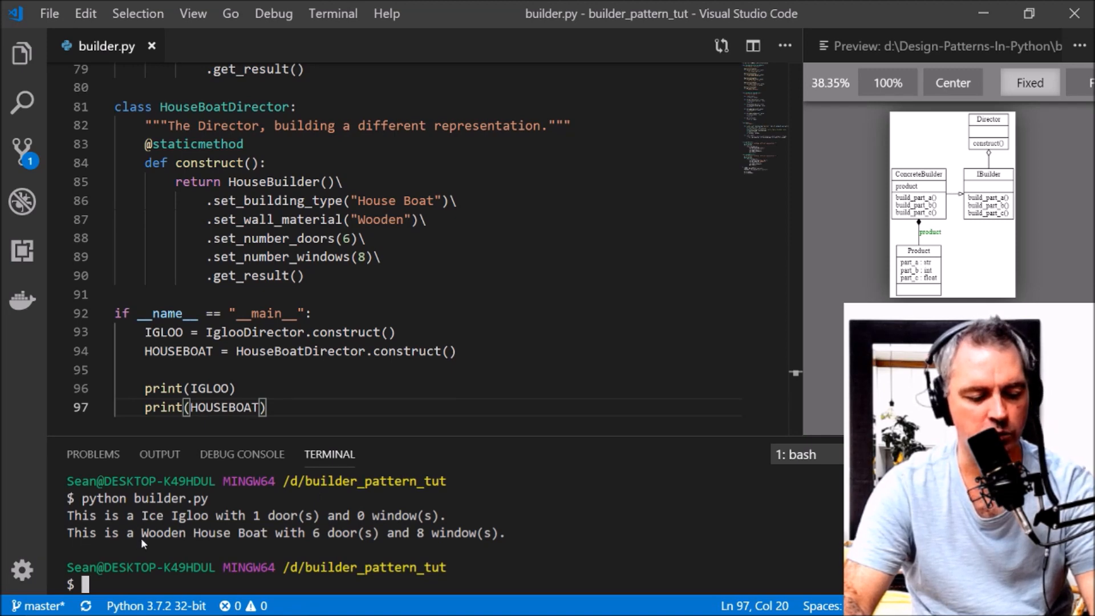
mouse_move(449, 549)
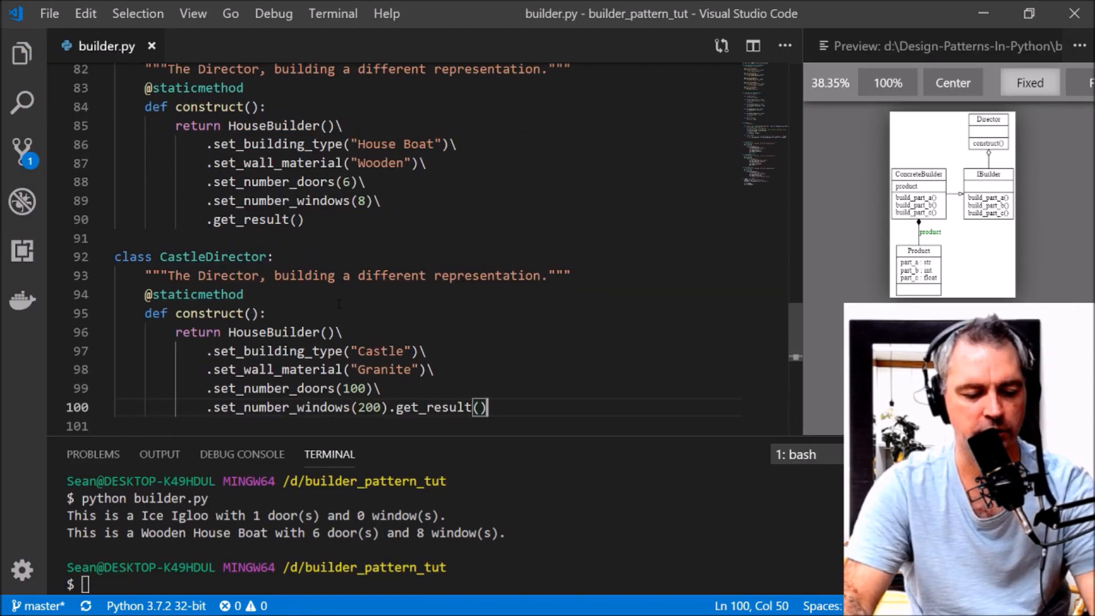
Step: Add CASTLE = CastleDirector.construct() and begin print(CASTLE)
scroll(down, 3)
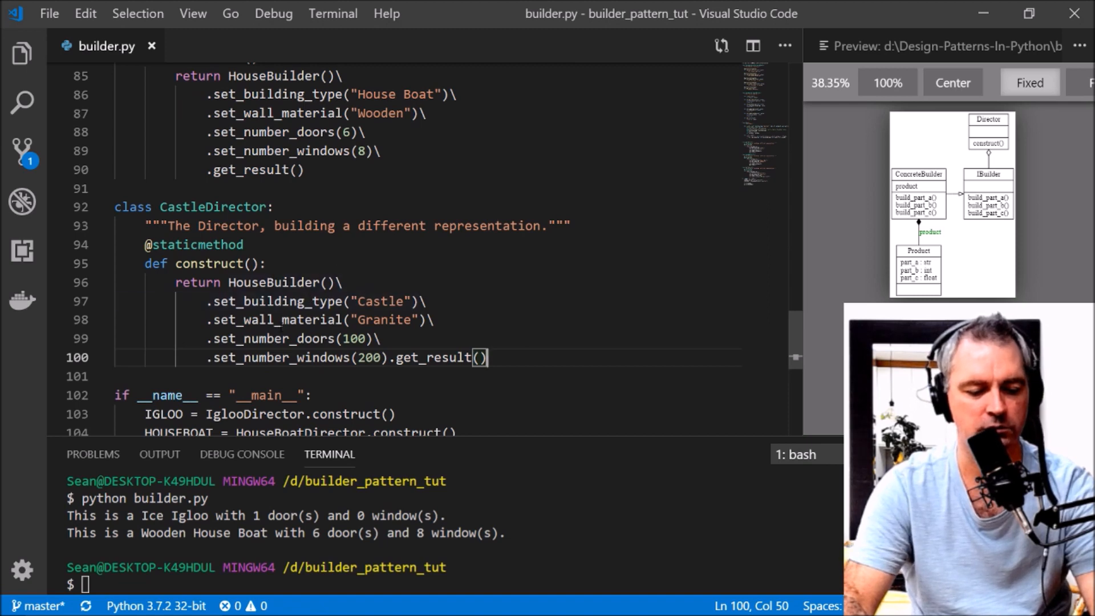
double_click(384, 320)
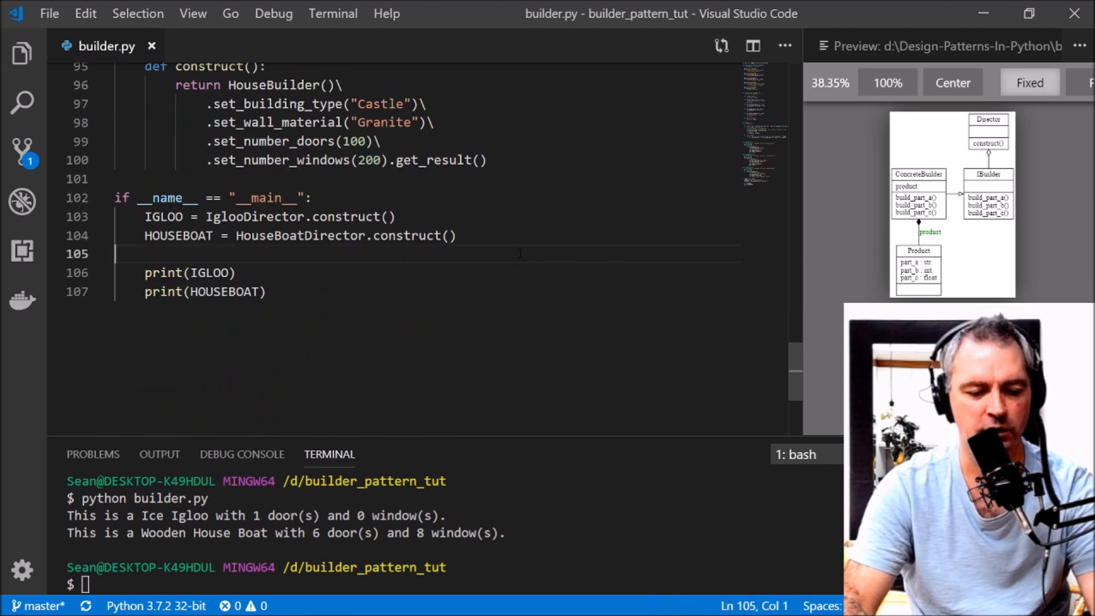
text(CASTLE =)
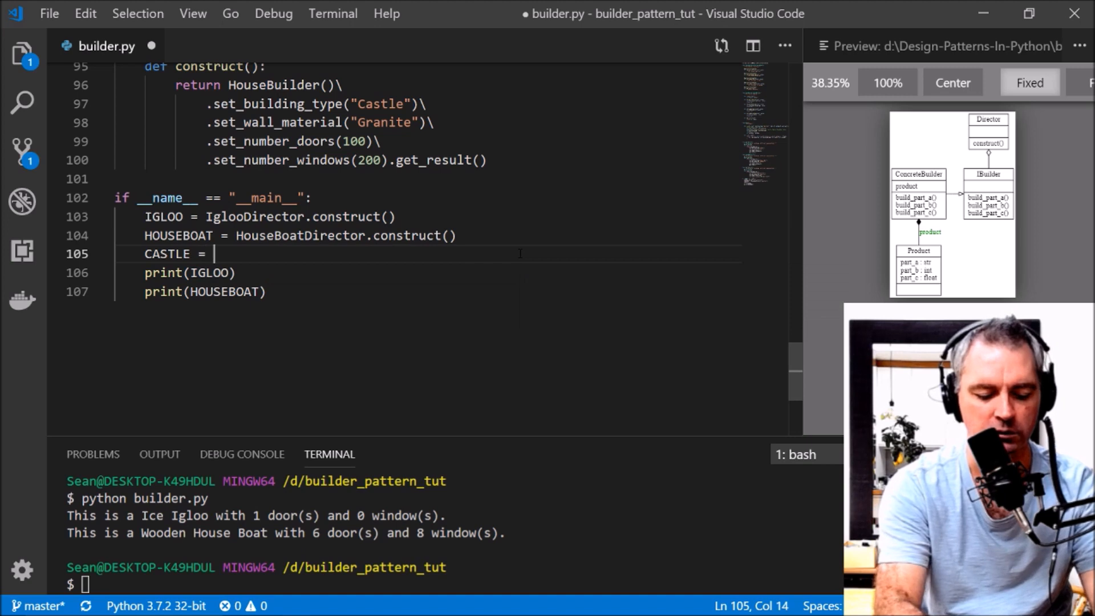
text(CastleDirector.construct()
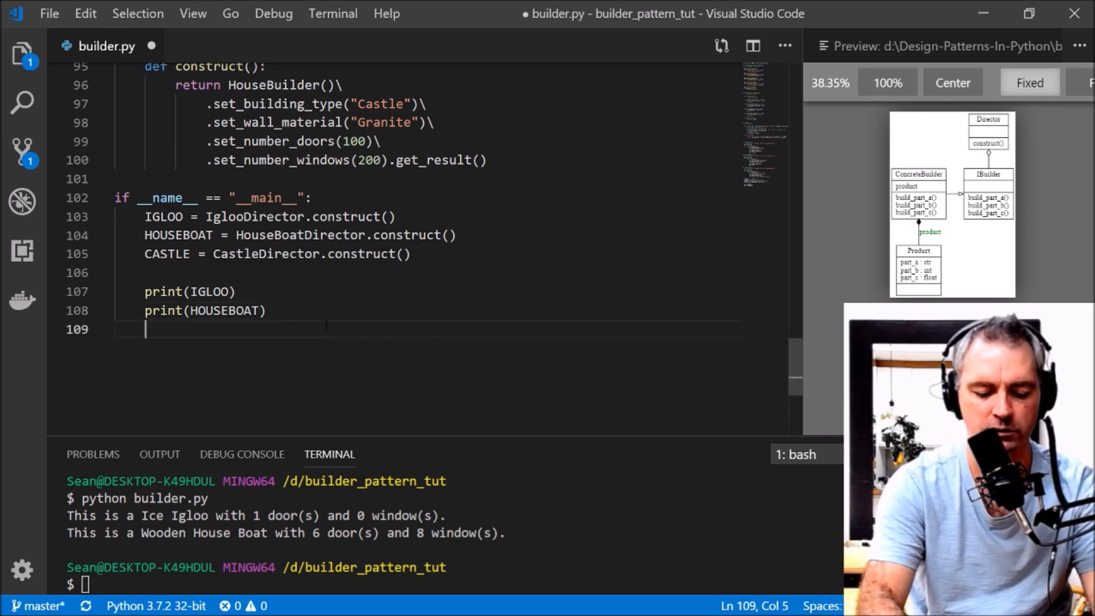
text(p)
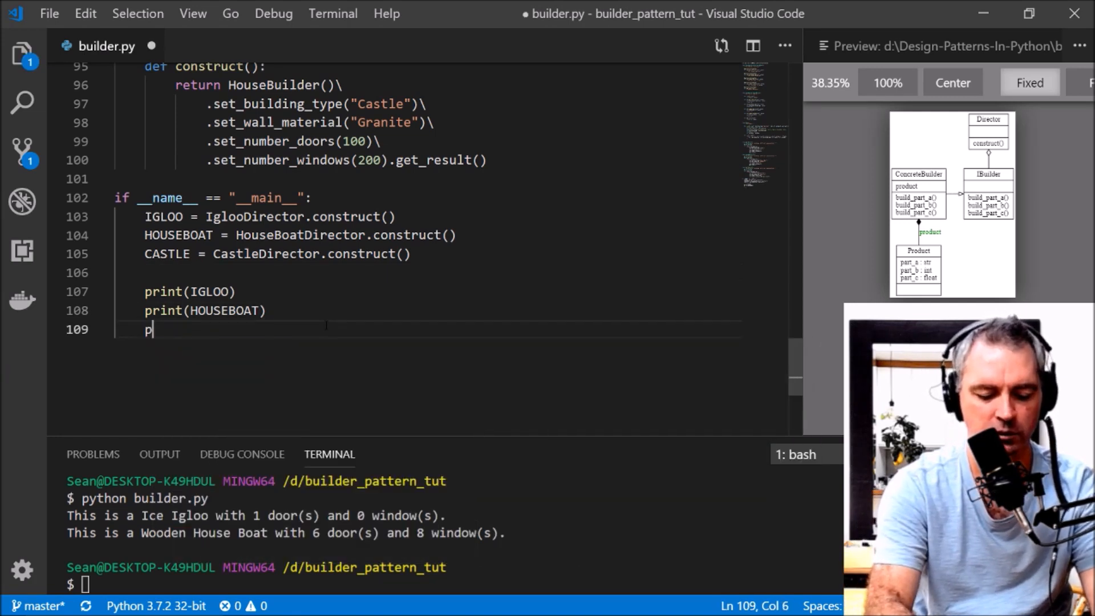
text(rint(CAS)
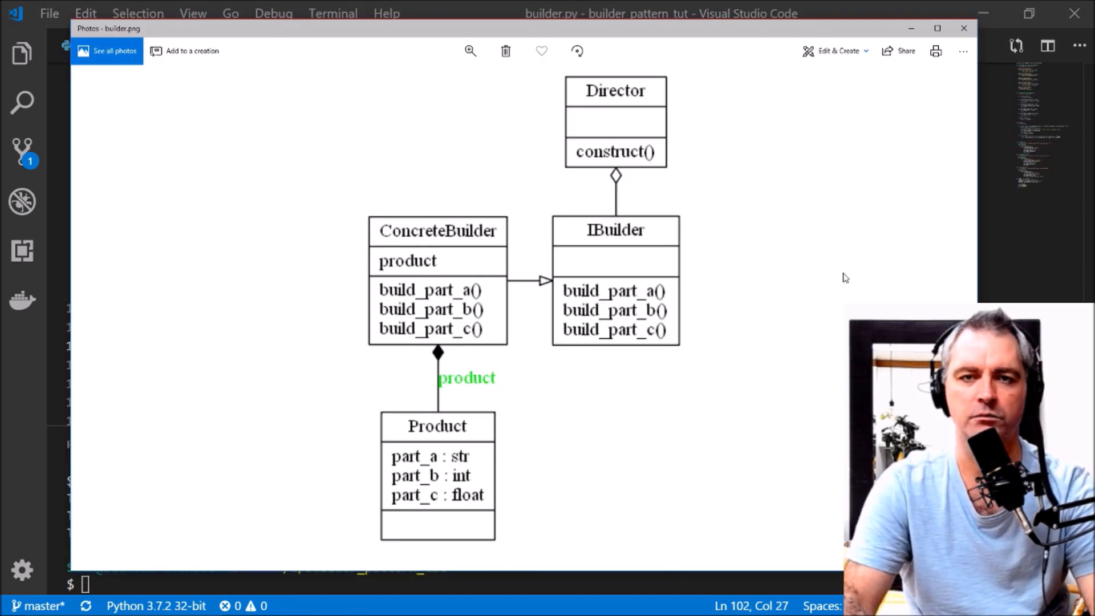
mouse_move(837, 254)
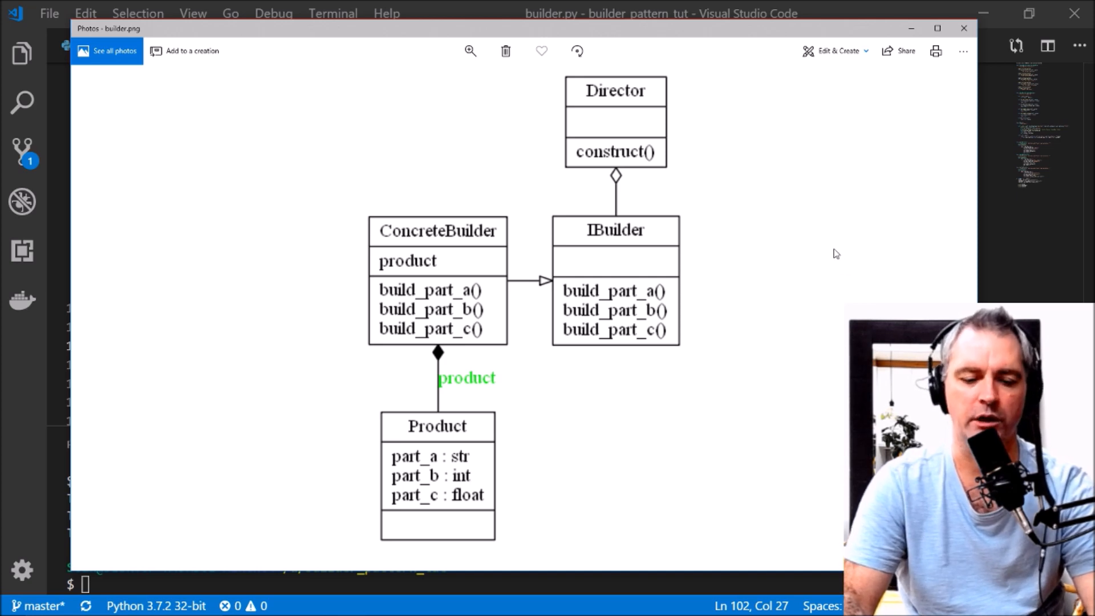
mouse_move(623, 116)
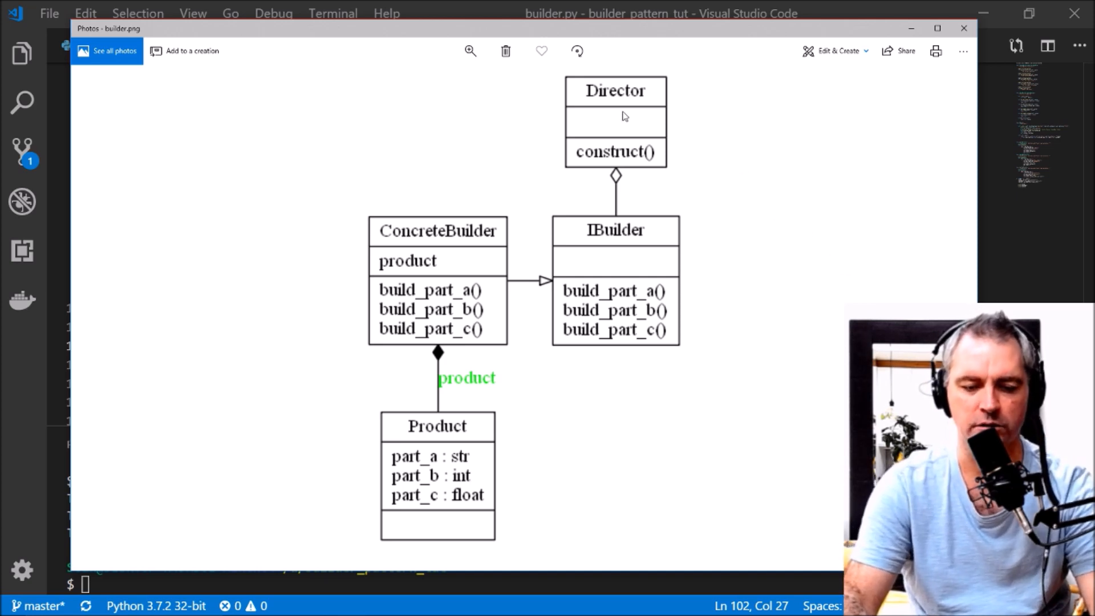
mouse_move(390, 275)
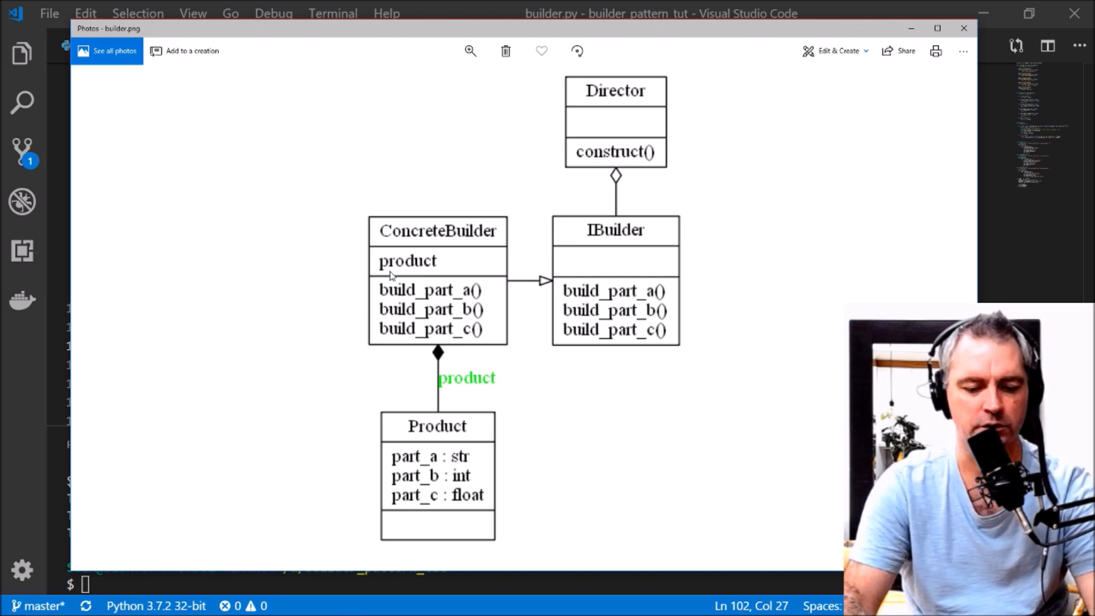
mouse_move(436, 433)
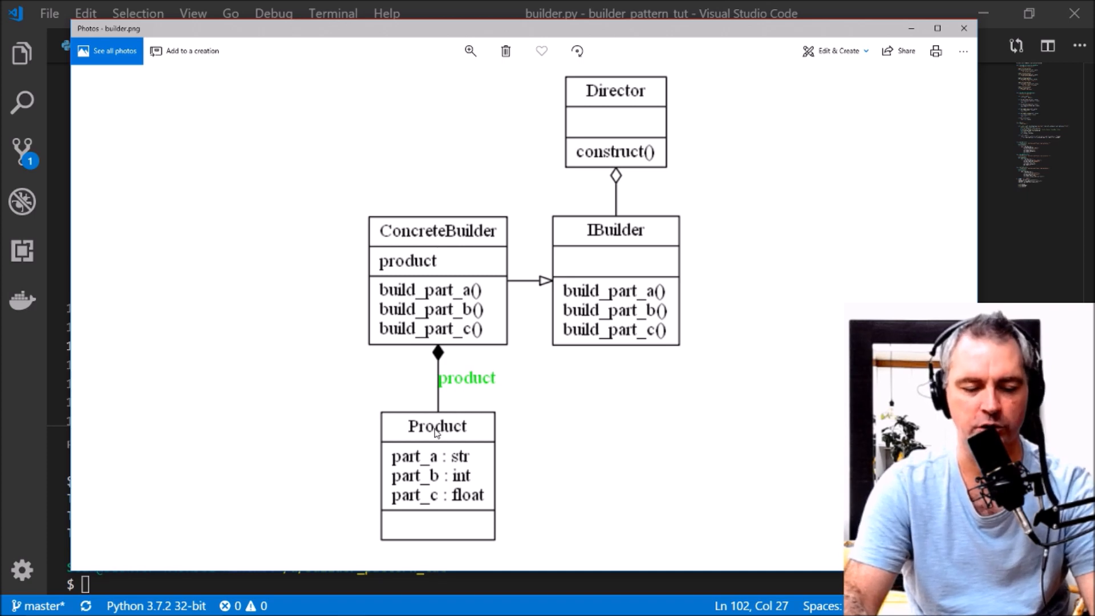
mouse_move(921, 40)
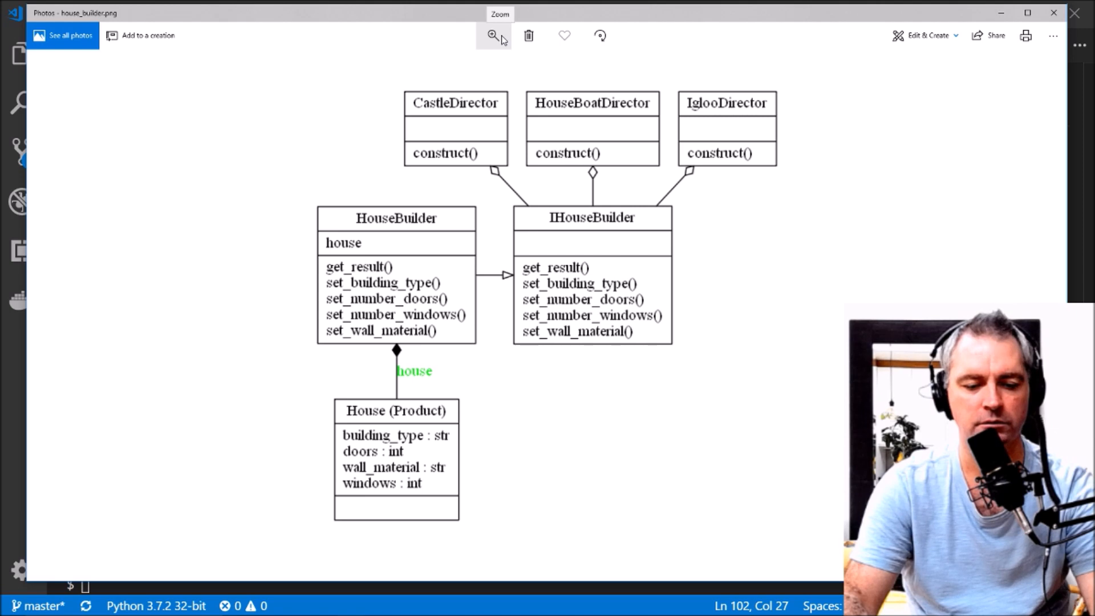
mouse_move(597, 93)
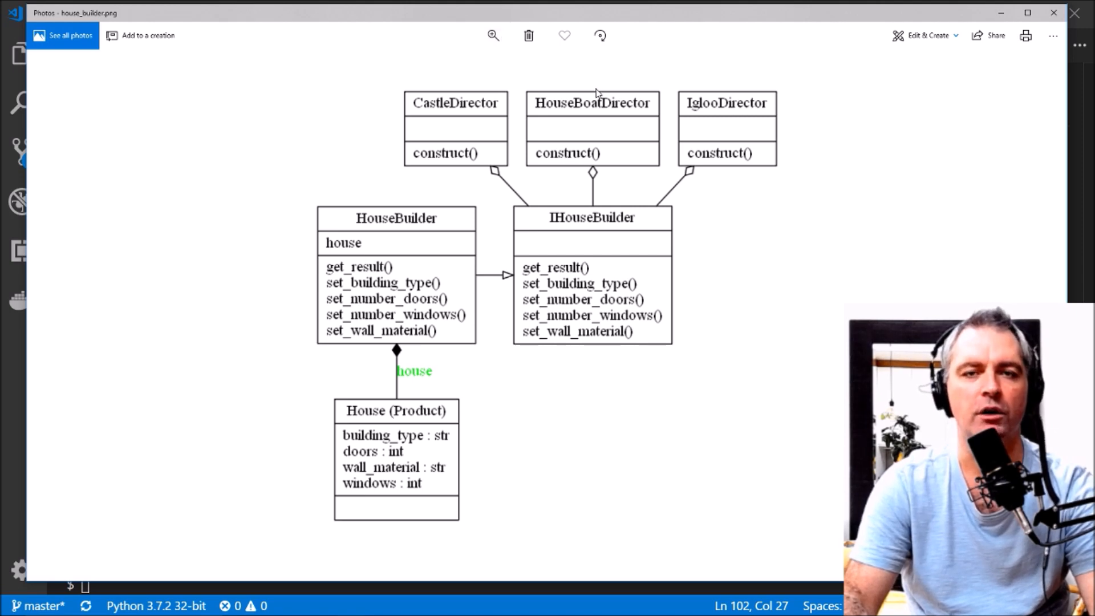
mouse_move(562, 140)
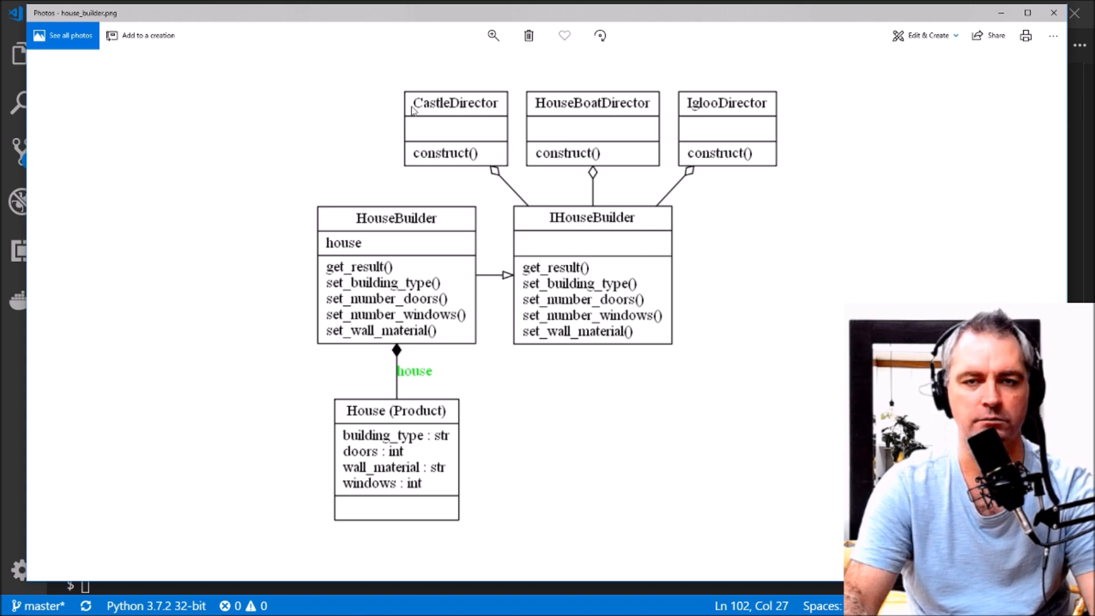
mouse_move(773, 175)
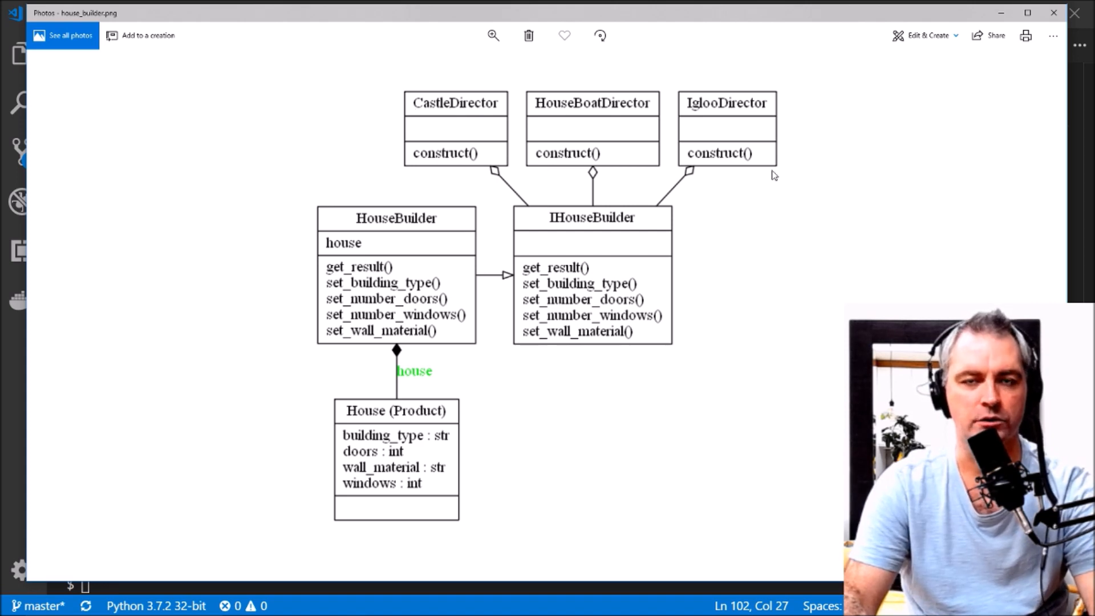